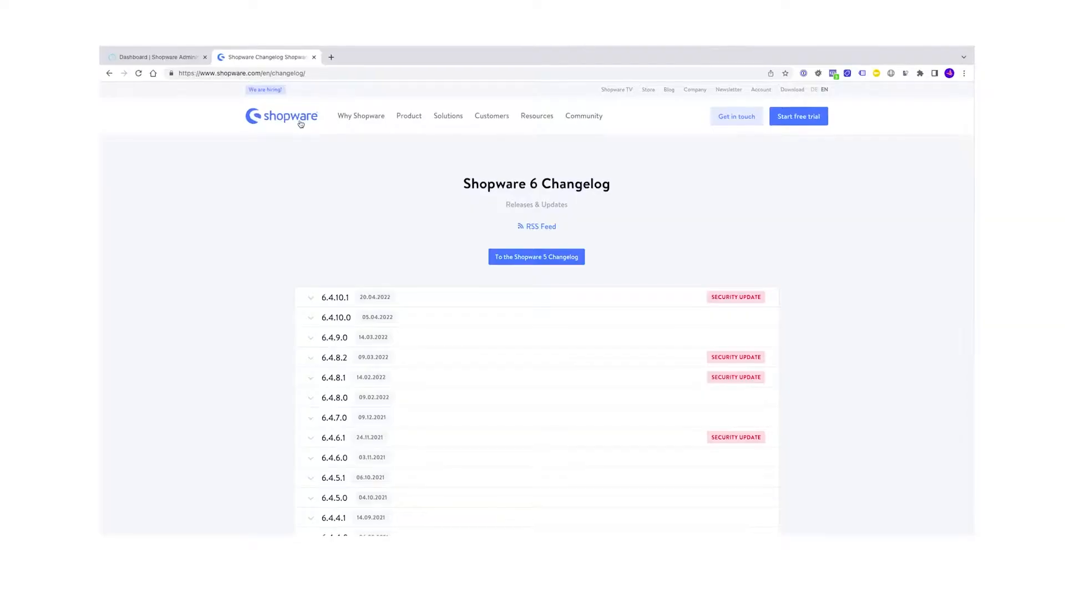
Read the 6.4.10.1 release notes, then start the update and confirm a backup exists
click(335, 297)
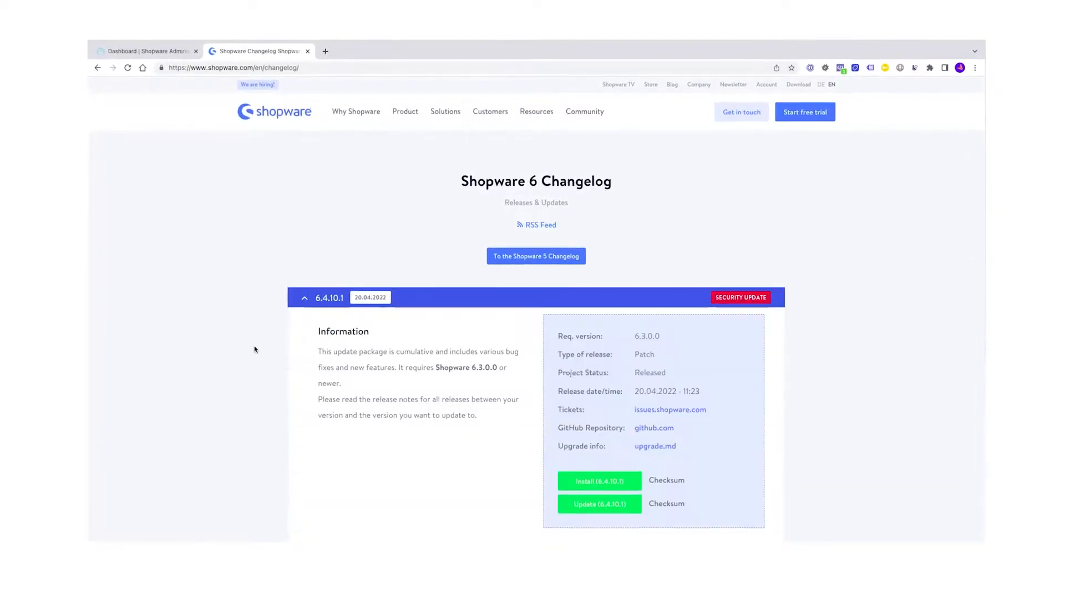
scroll(down, 3)
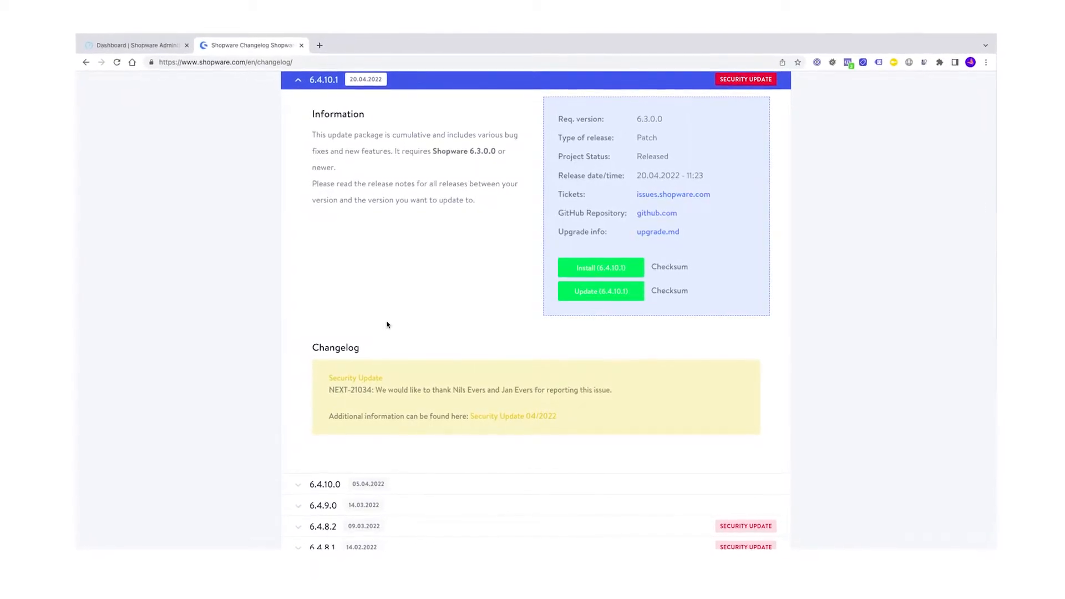
click(130, 41)
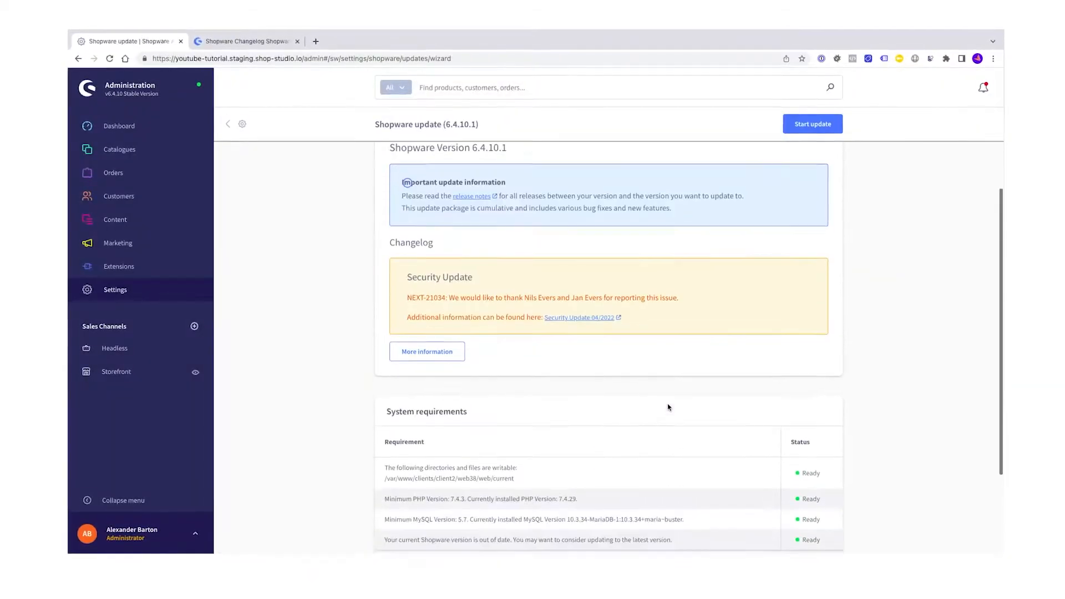
click(813, 124)
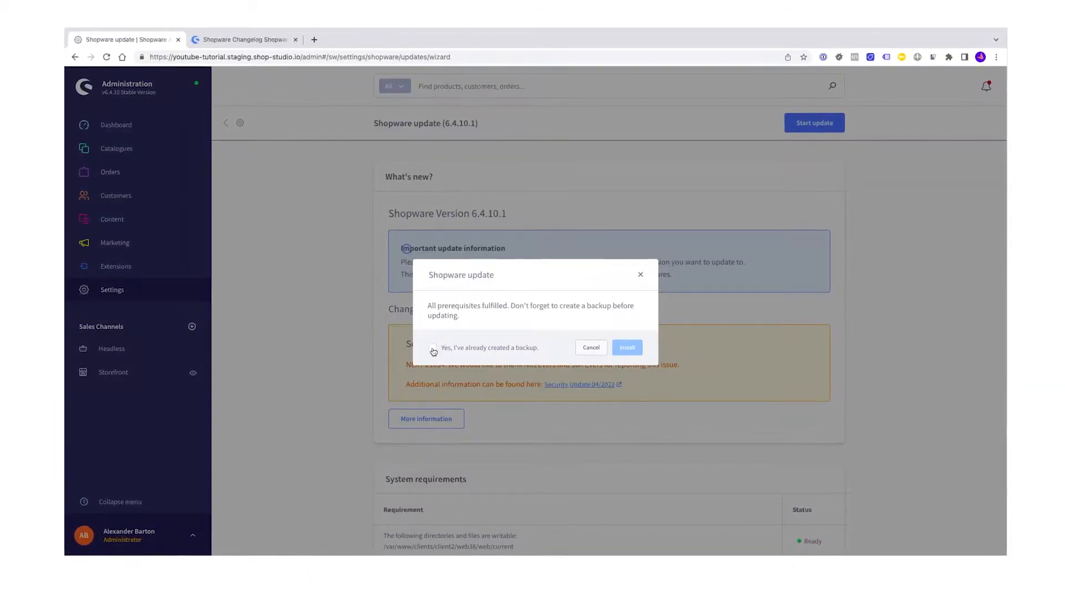
click(626, 348)
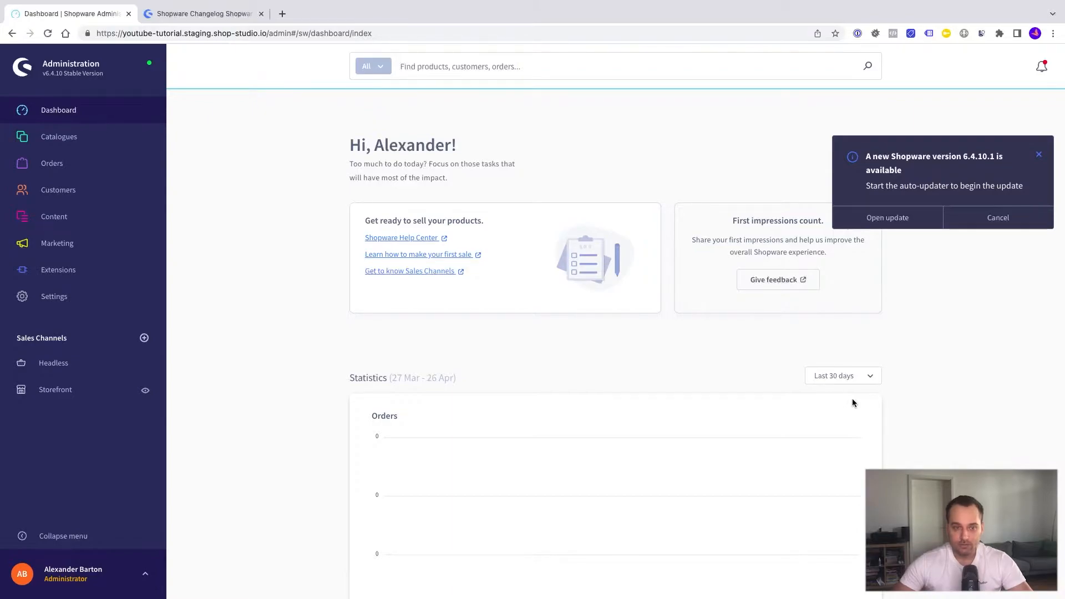
mouse_move(79, 110)
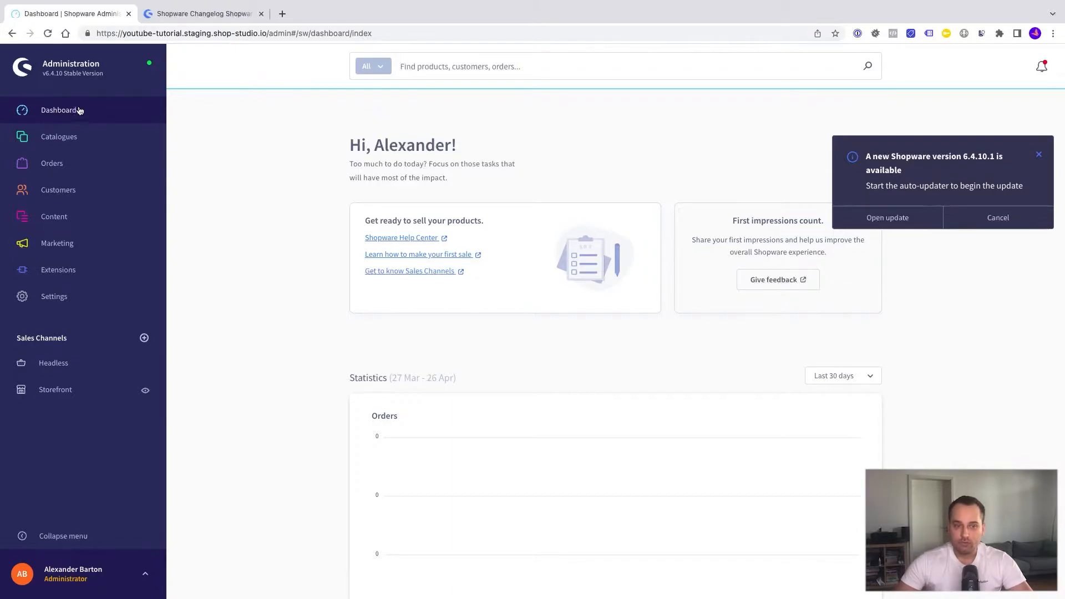
mouse_move(57, 87)
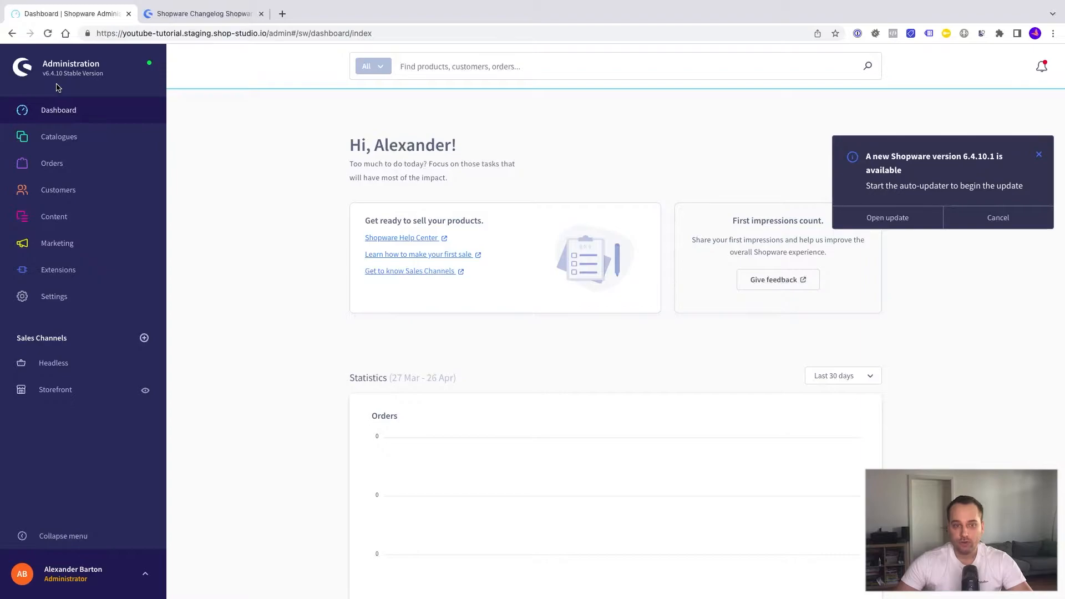
mouse_move(170, 100)
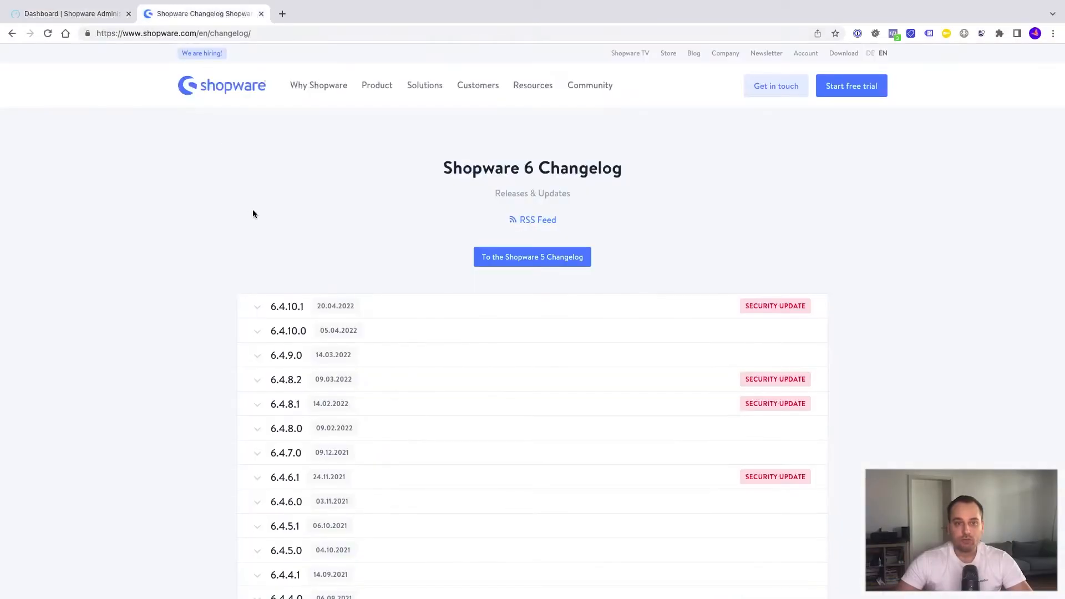
mouse_move(246, 165)
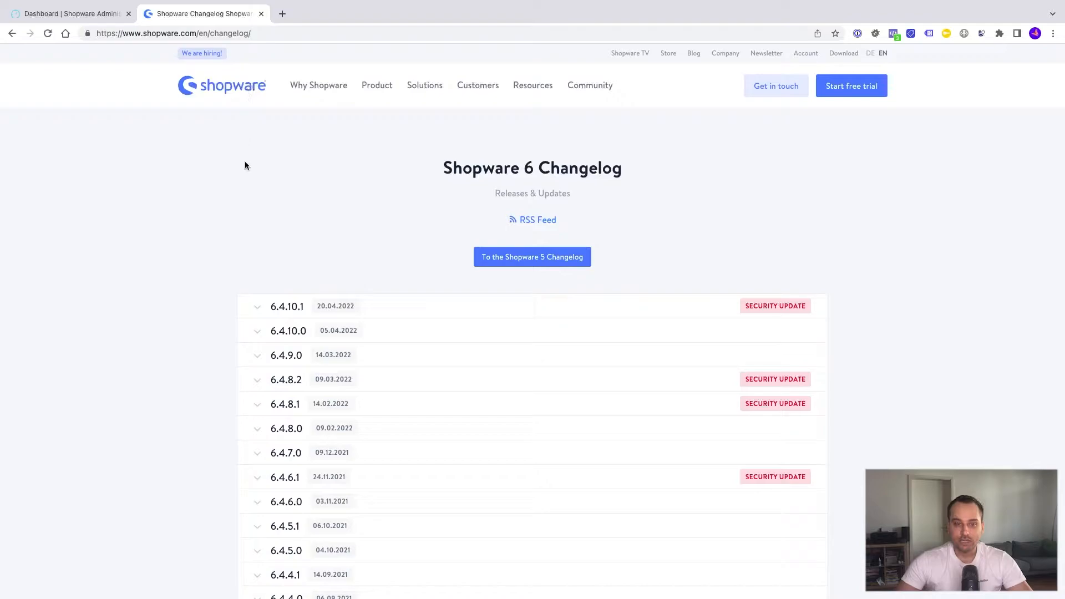
mouse_move(267, 315)
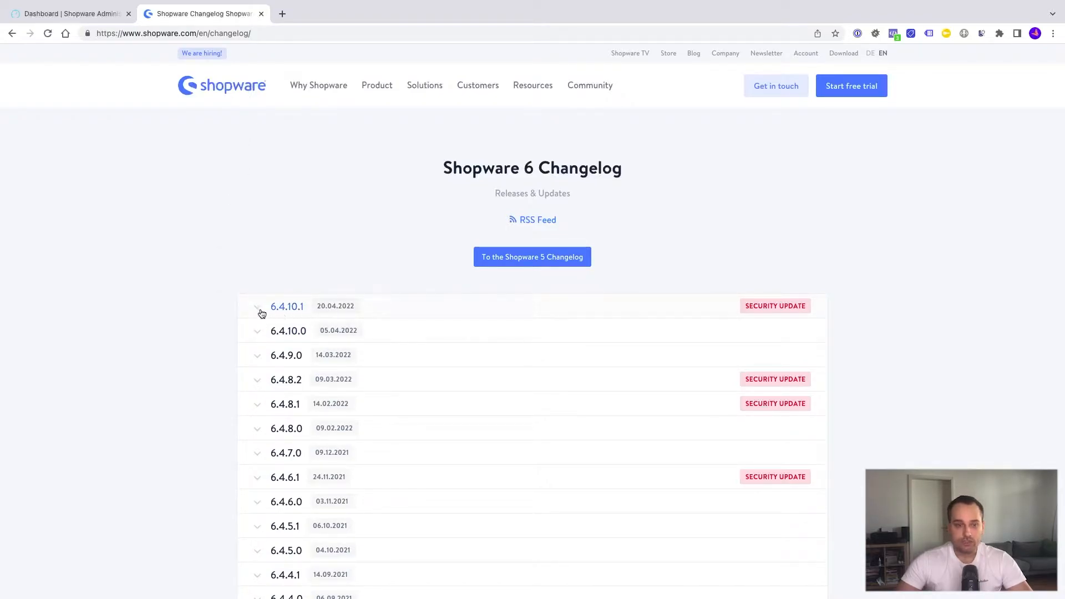
Review the 6.4.10.1 security-update changelog, then return to the administration tab
click(286, 305)
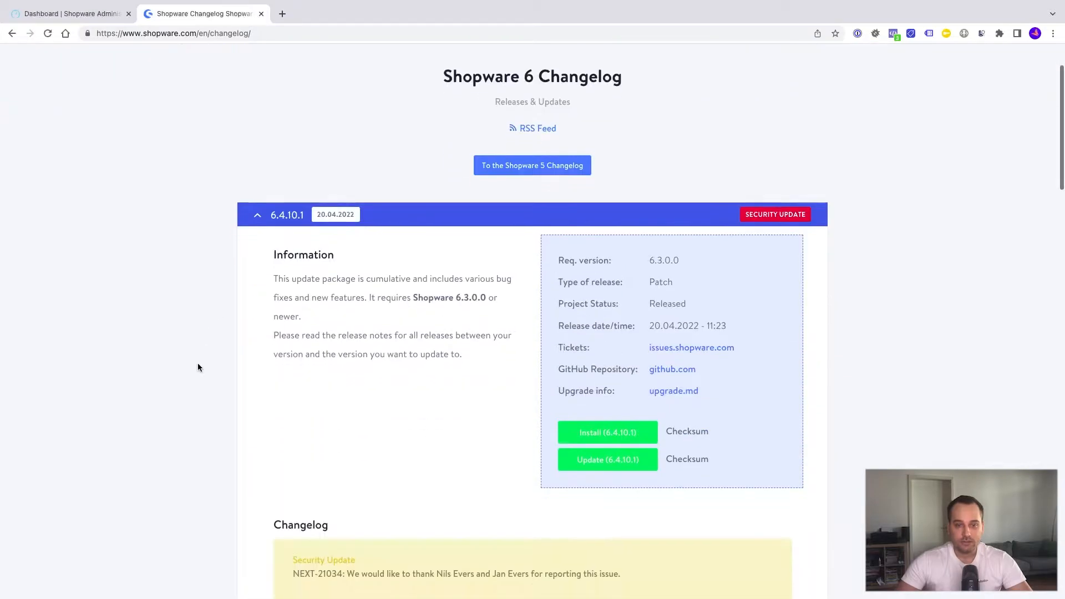
scroll(down, 3)
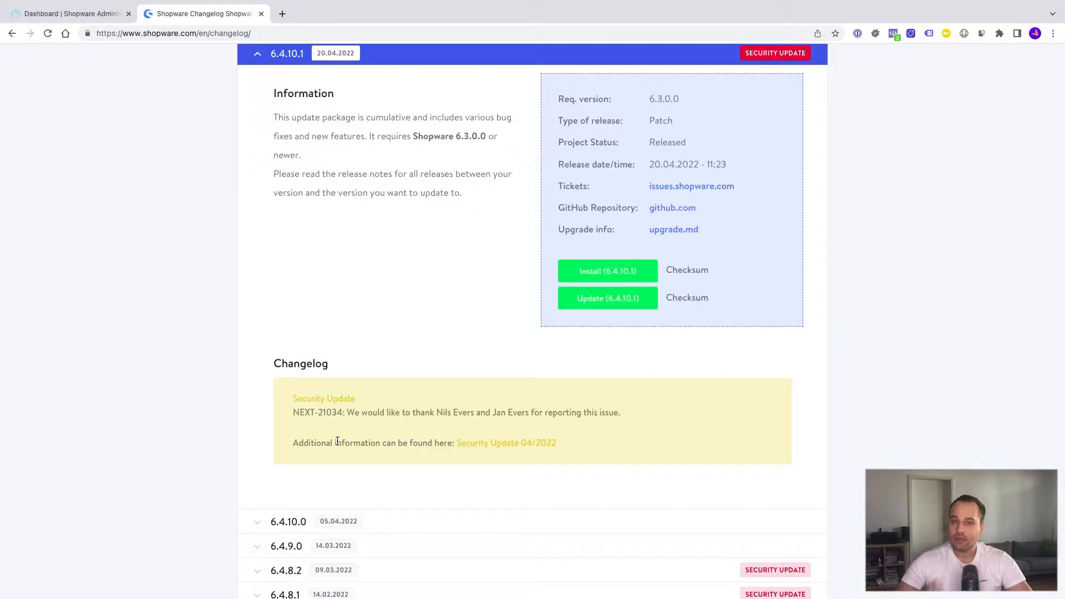
mouse_move(360, 336)
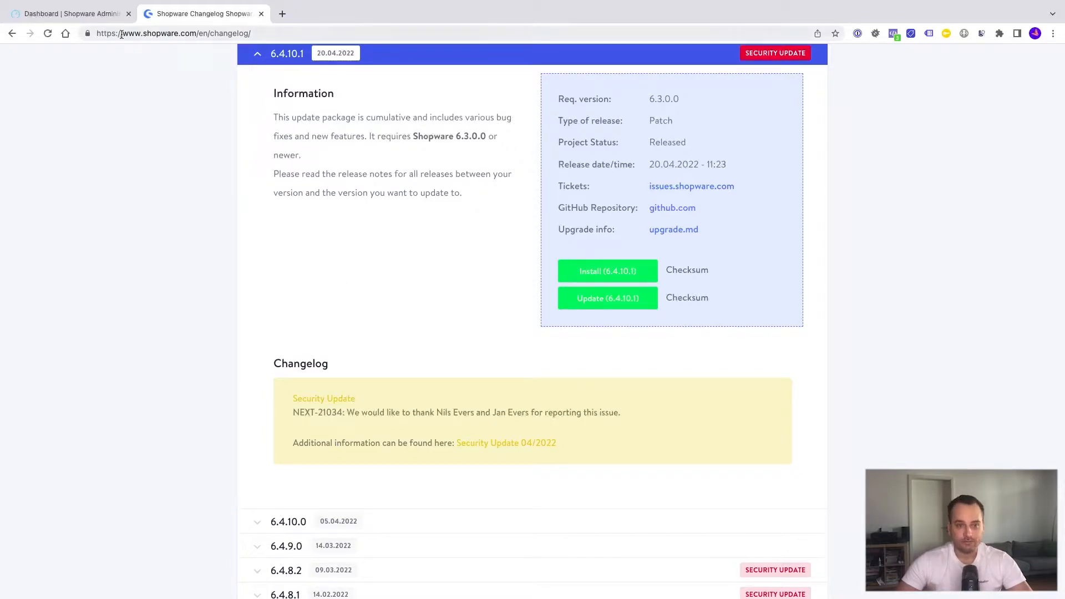
click(68, 12)
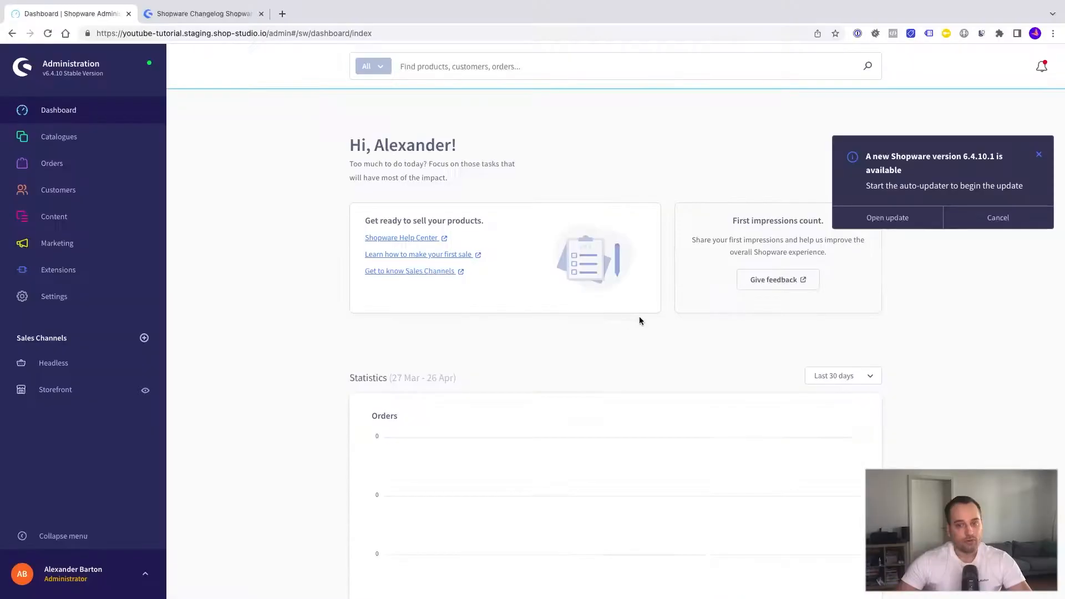
mouse_move(895, 254)
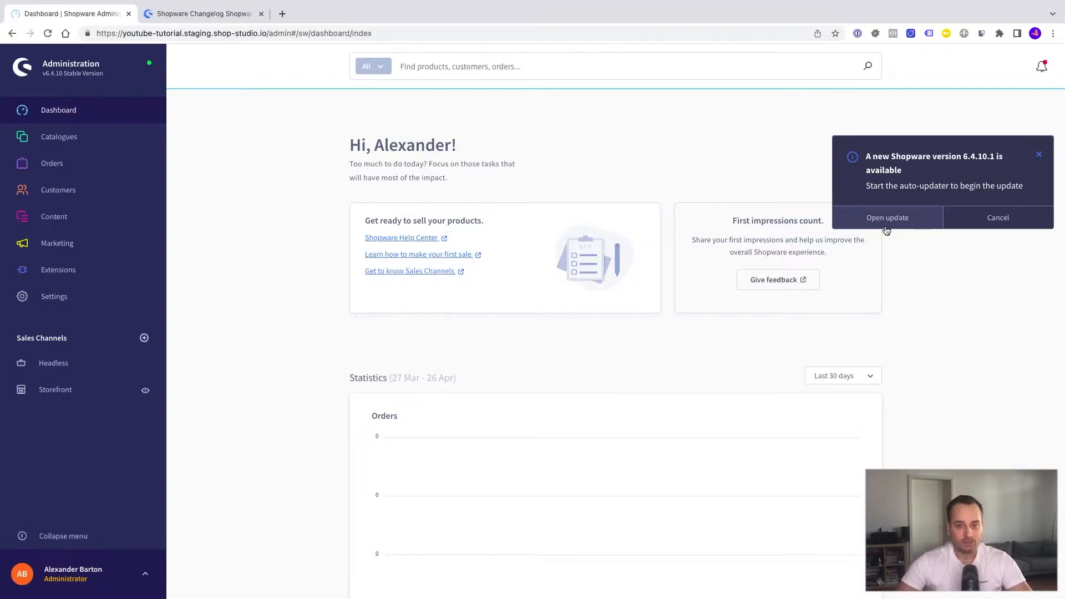
mouse_move(854, 294)
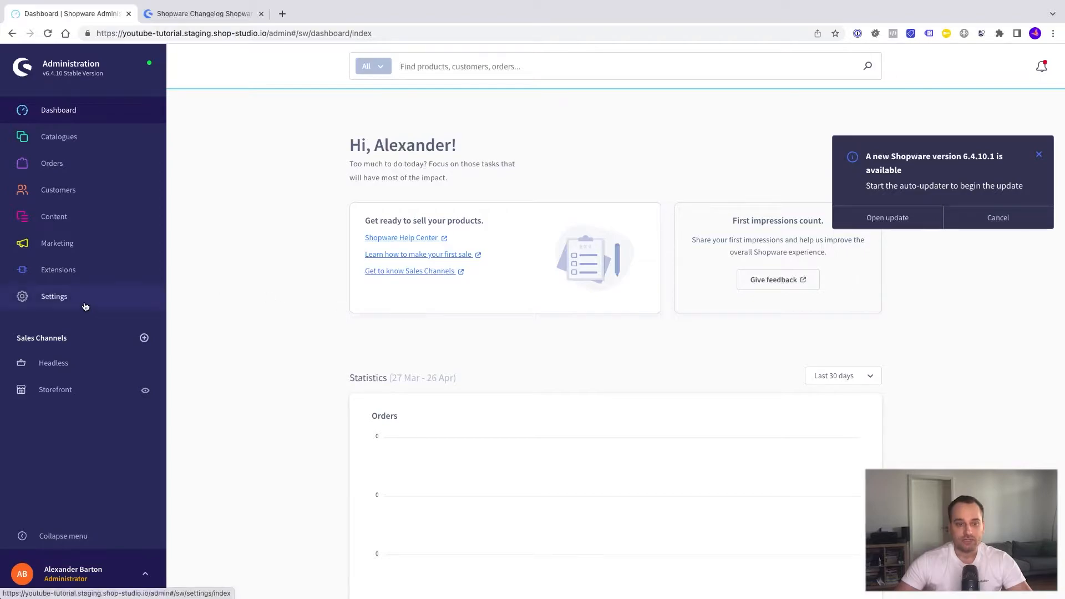
Show Settings > System and cancel the 6.4.10.1 update notification
click(53, 296)
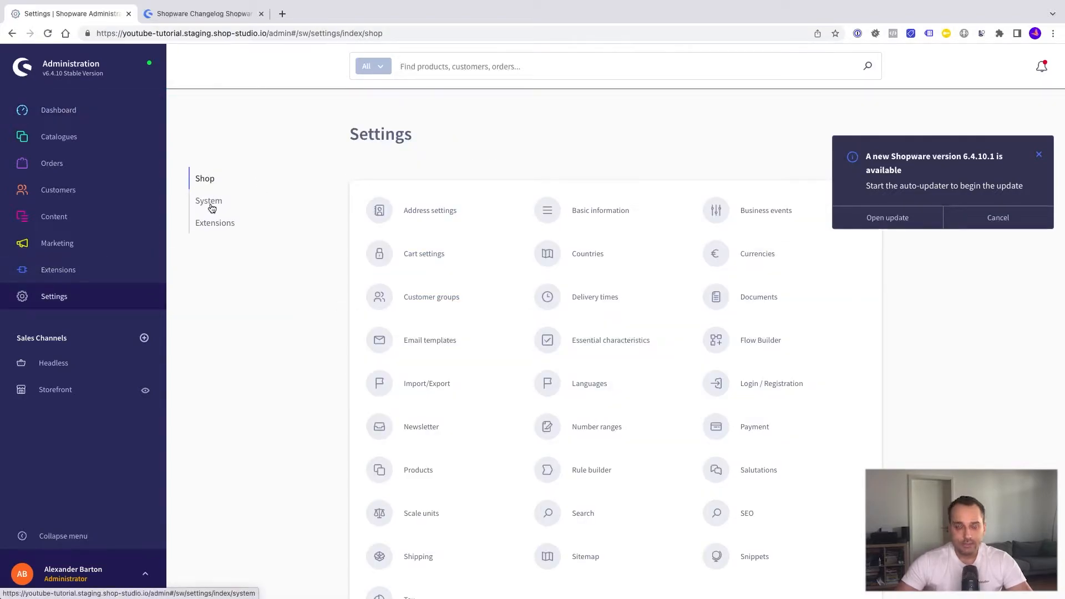
click(209, 200)
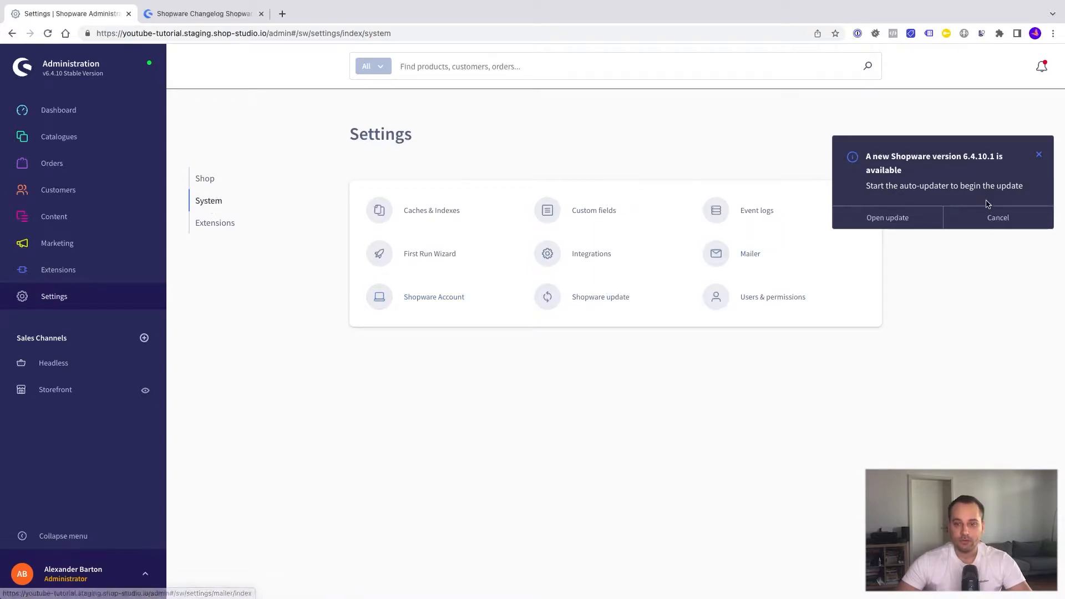
click(1038, 154)
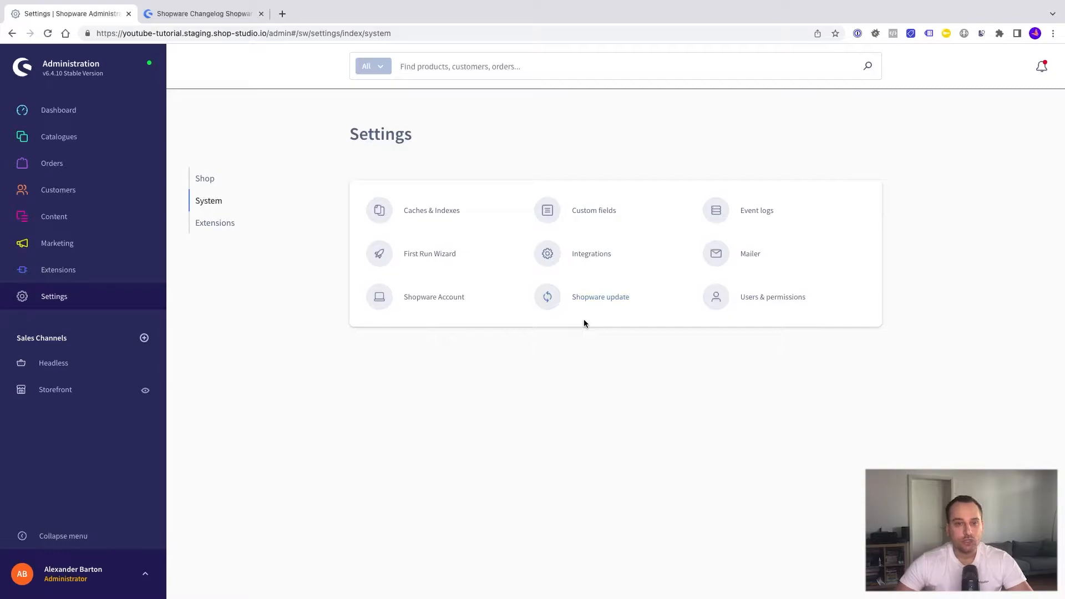
click(600, 296)
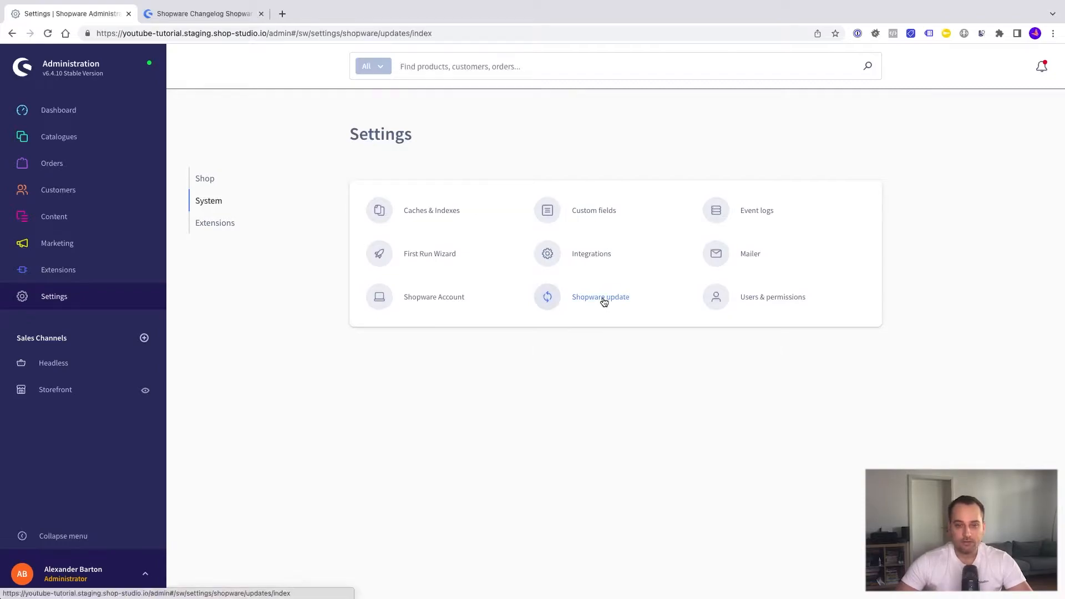
Review the Shopware update settings, keeping the update channel on Stable (version 6.4.10.0)
click(600, 297)
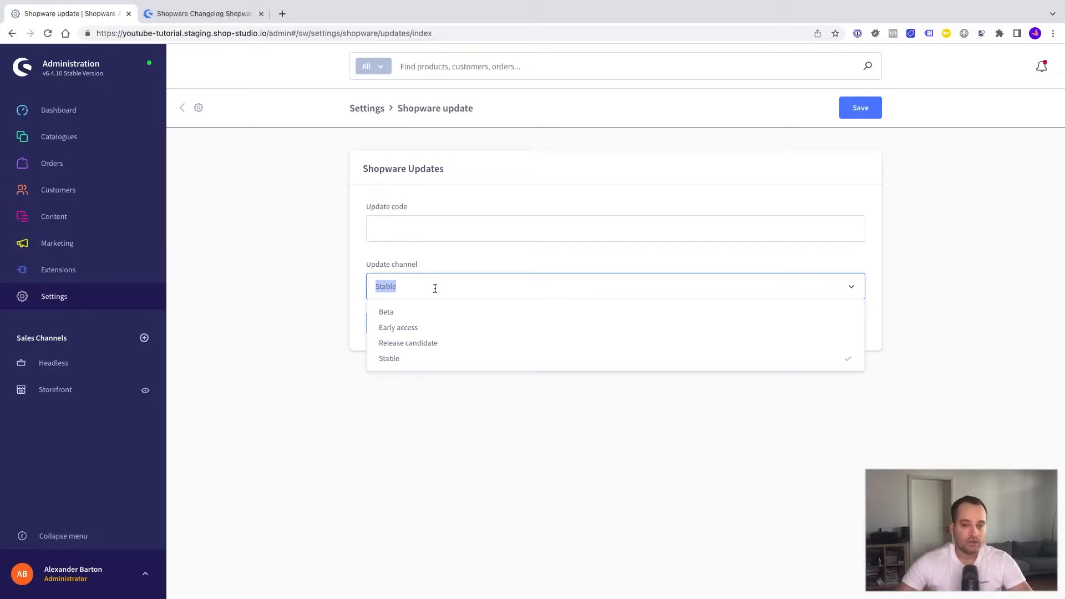
mouse_move(405, 312)
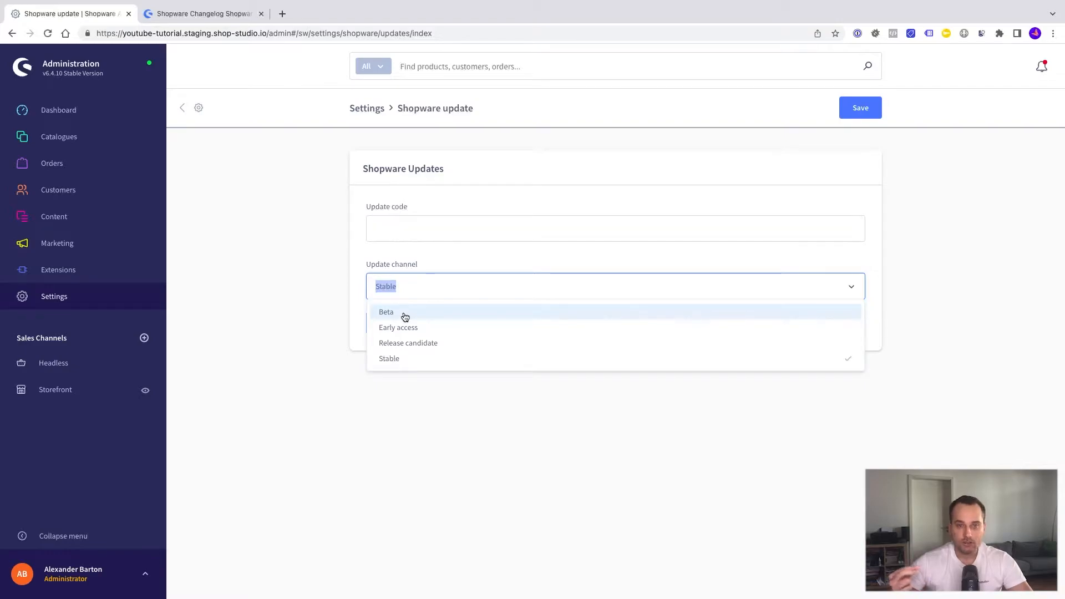
mouse_move(418, 321)
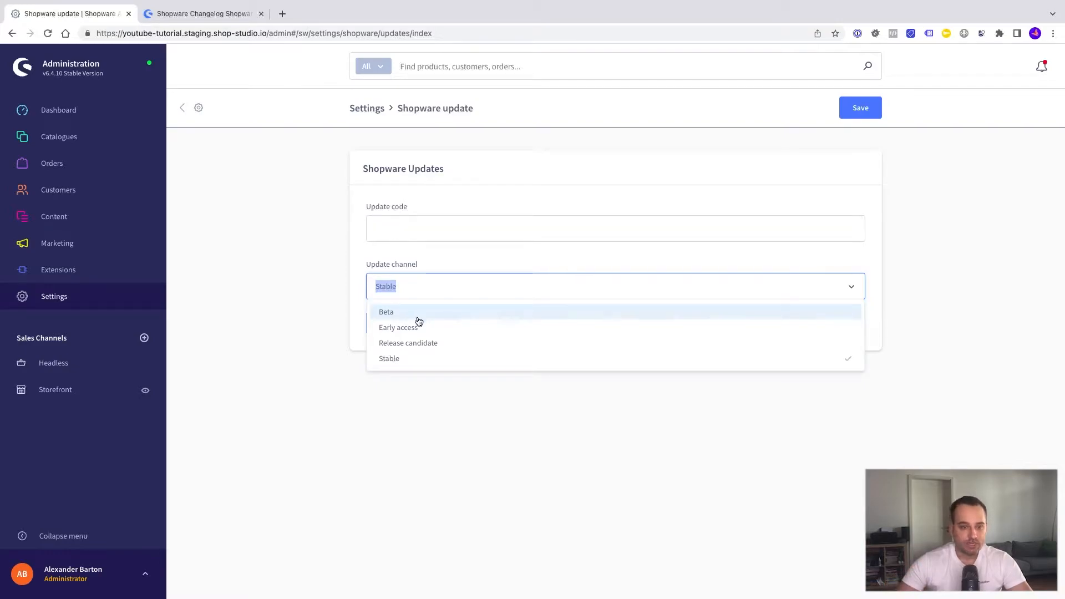
mouse_move(326, 375)
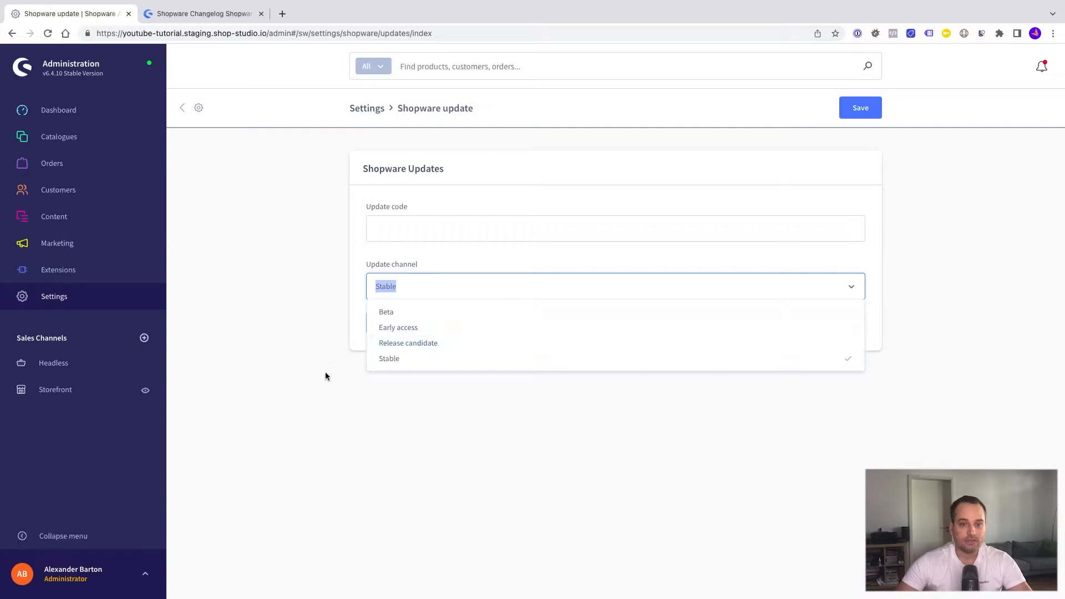
click(388, 359)
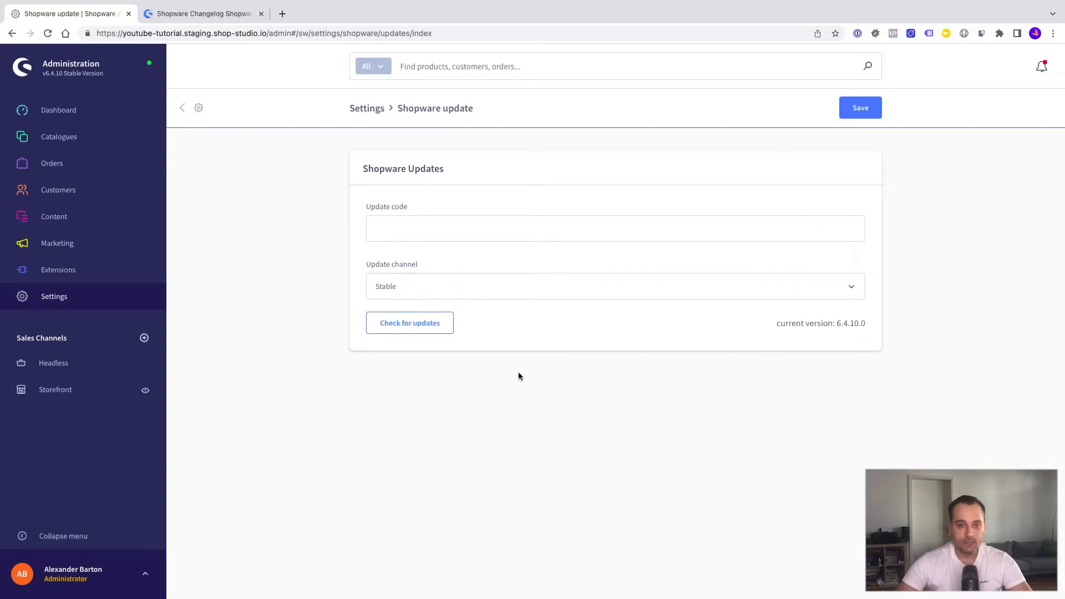
mouse_move(430, 379)
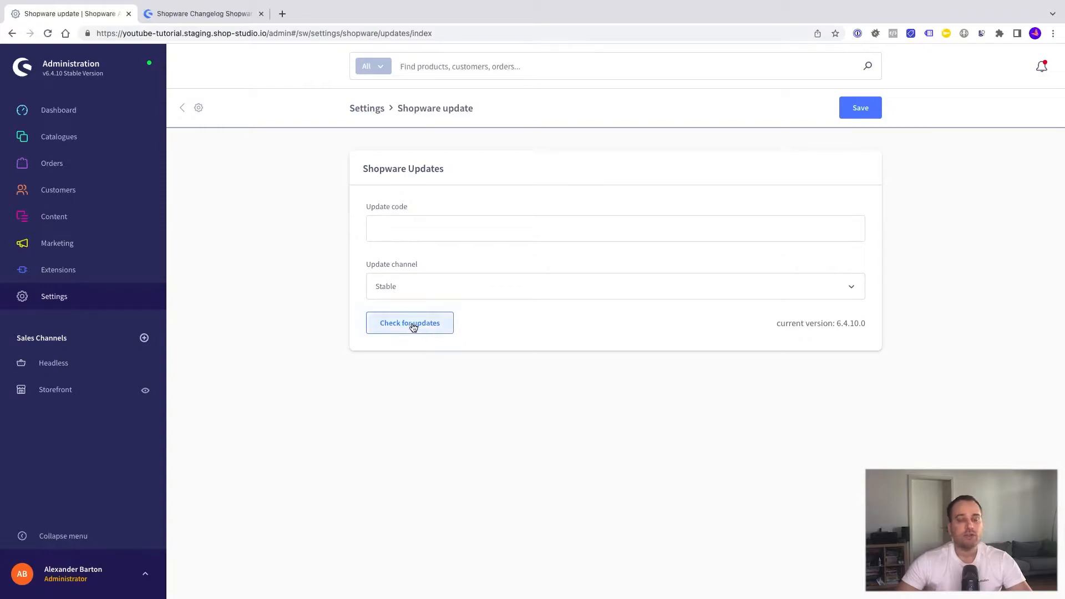
Check for updates, open the 6.4.10.1 update wizard, then view the changelog page
click(409, 323)
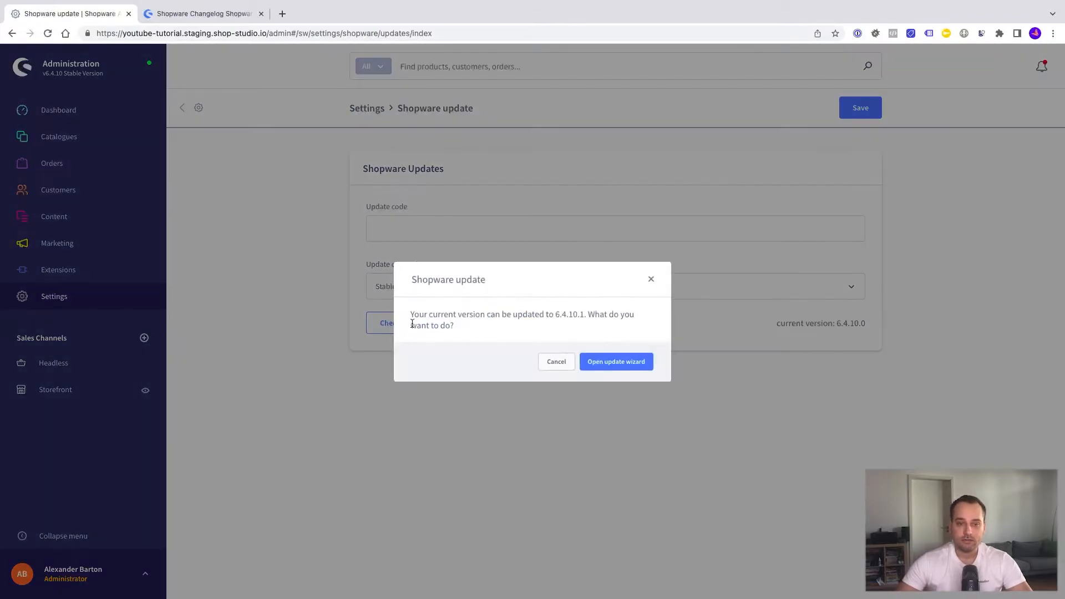
mouse_move(616, 362)
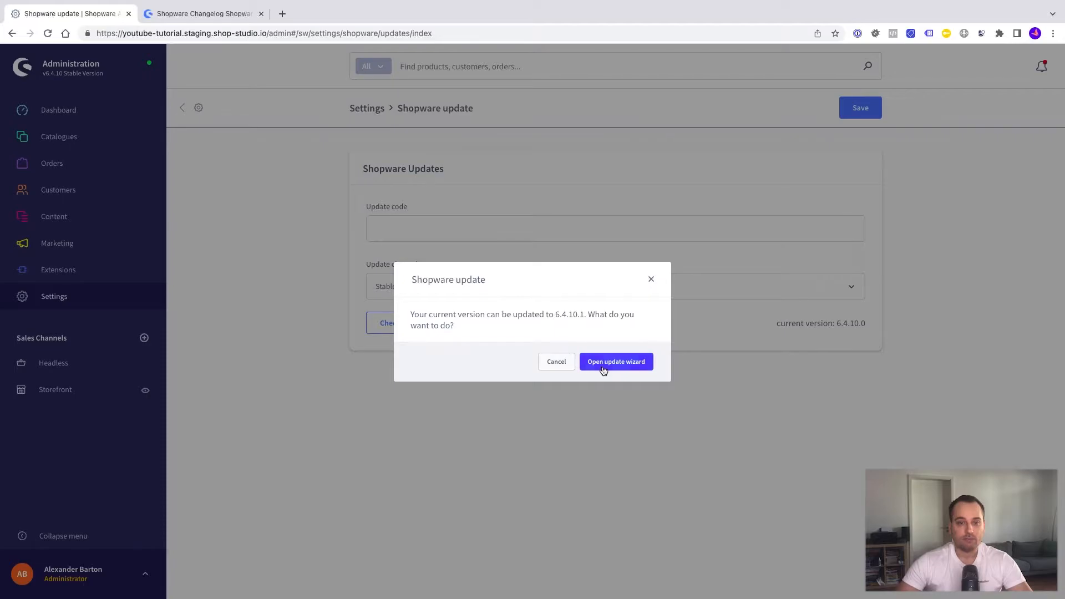
click(615, 362)
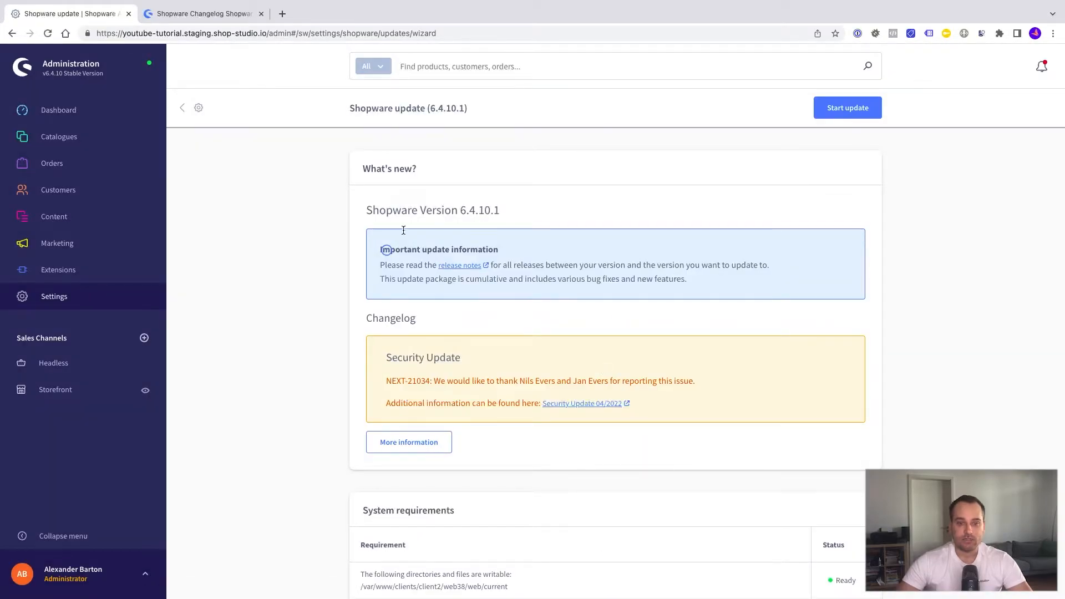
mouse_move(564, 386)
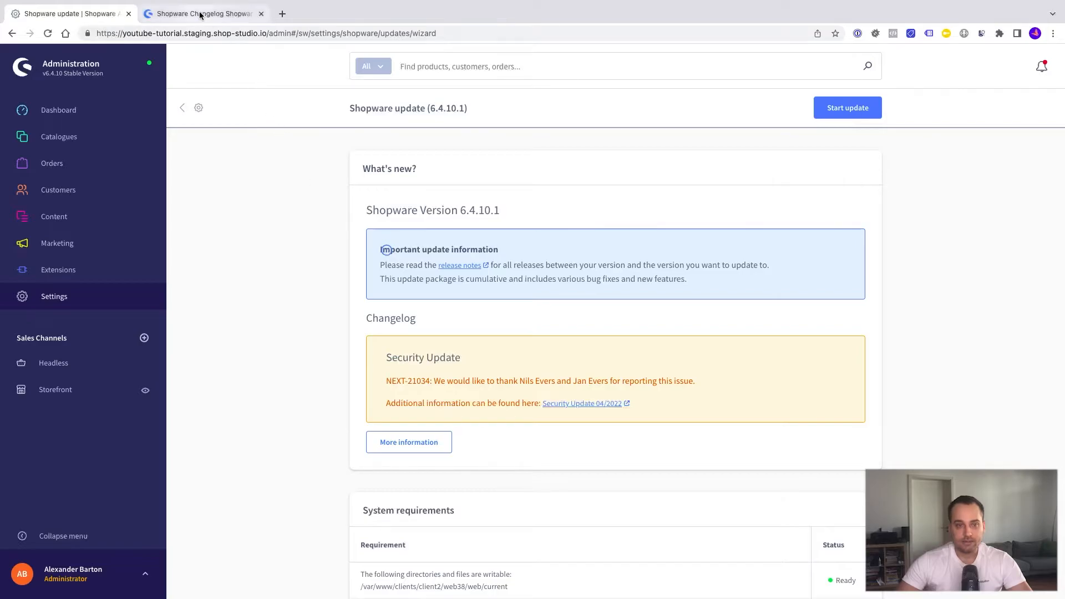
click(202, 14)
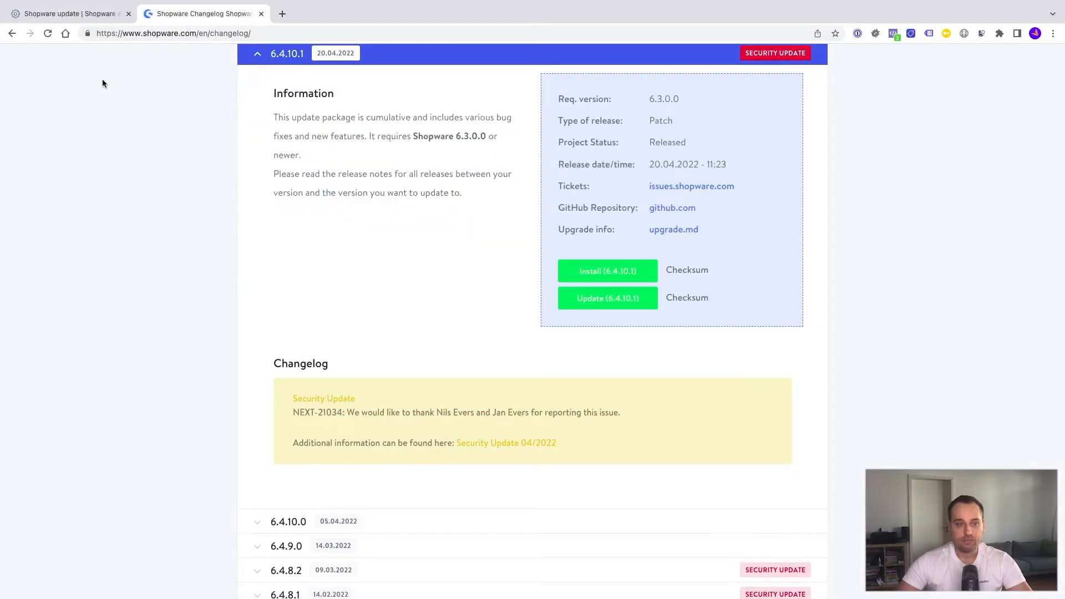
Verify all system requirements are Ready and all four extensions are compatible
click(65, 13)
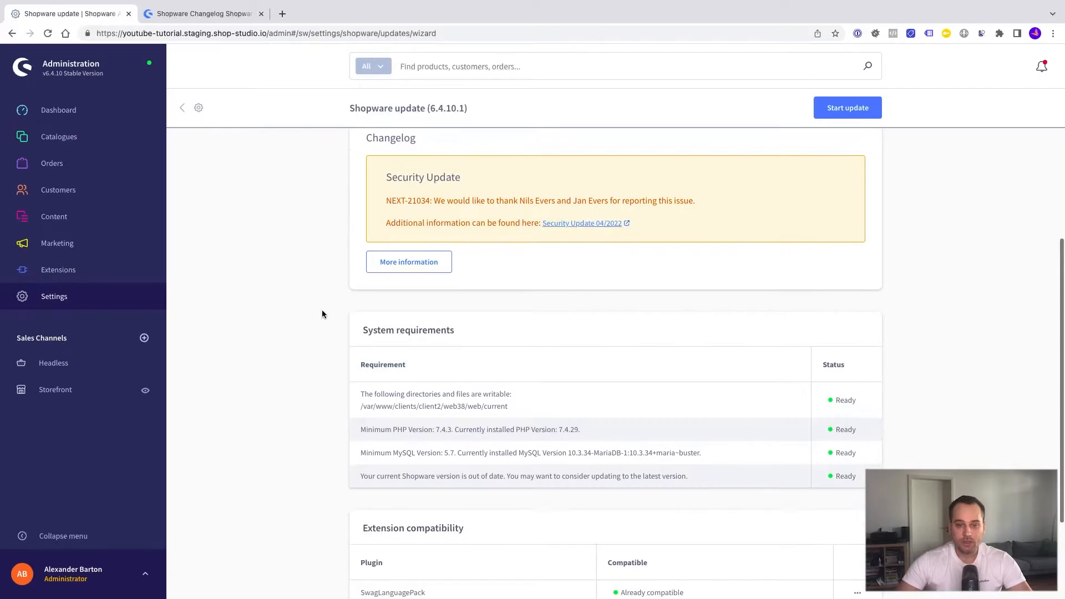
scroll(down, 3)
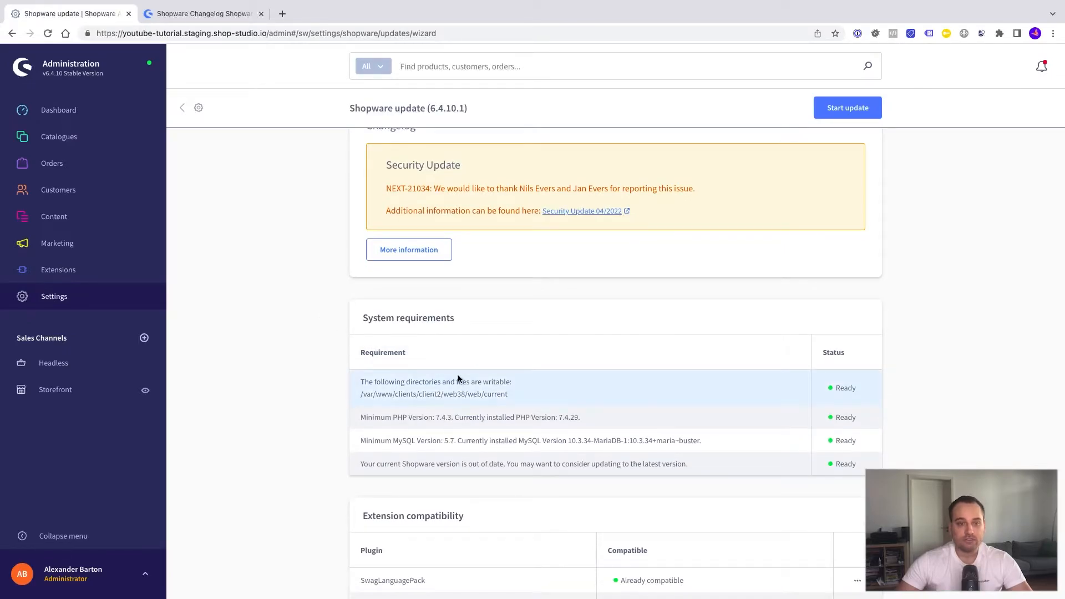
mouse_move(728, 457)
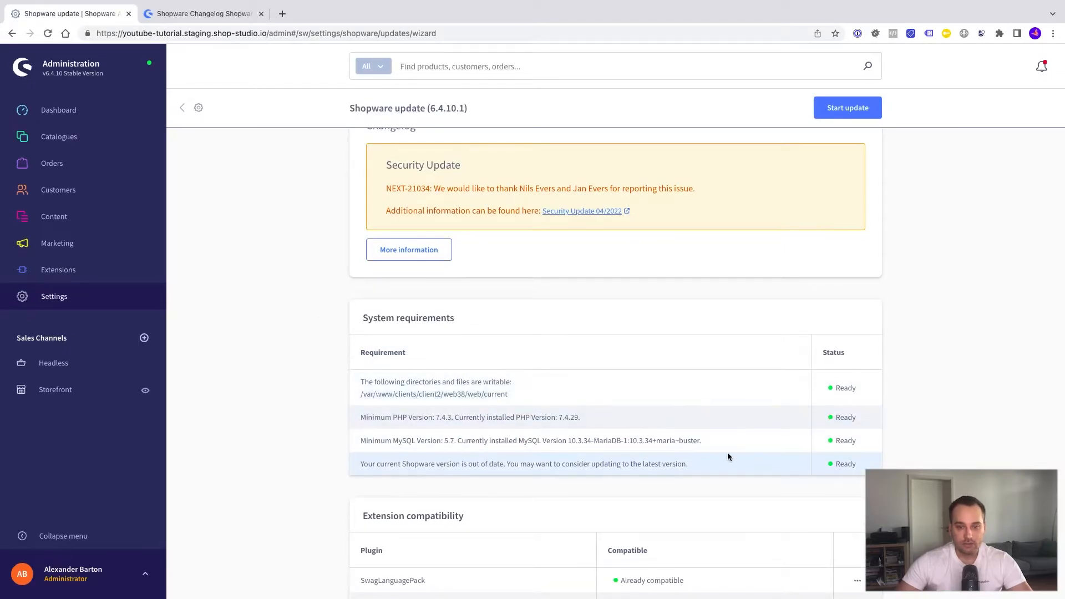
mouse_move(754, 431)
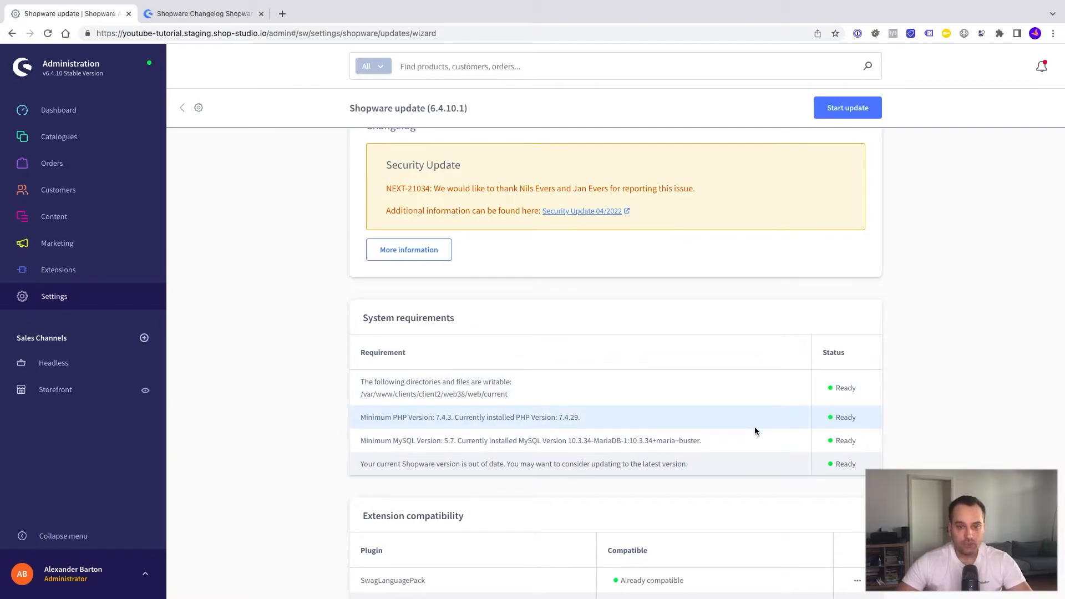
scroll(down, 3)
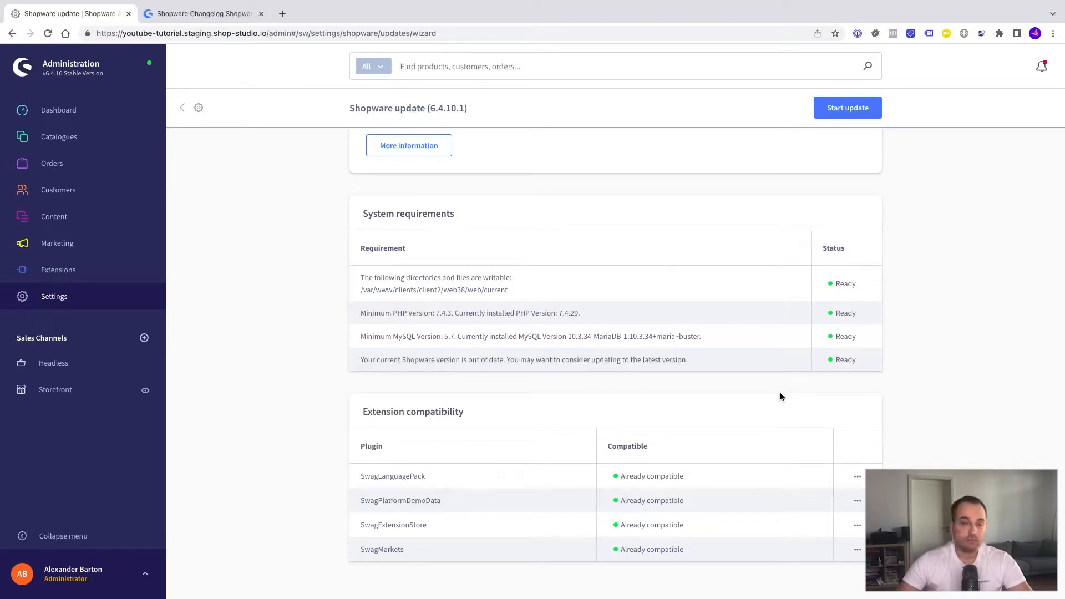
mouse_move(785, 332)
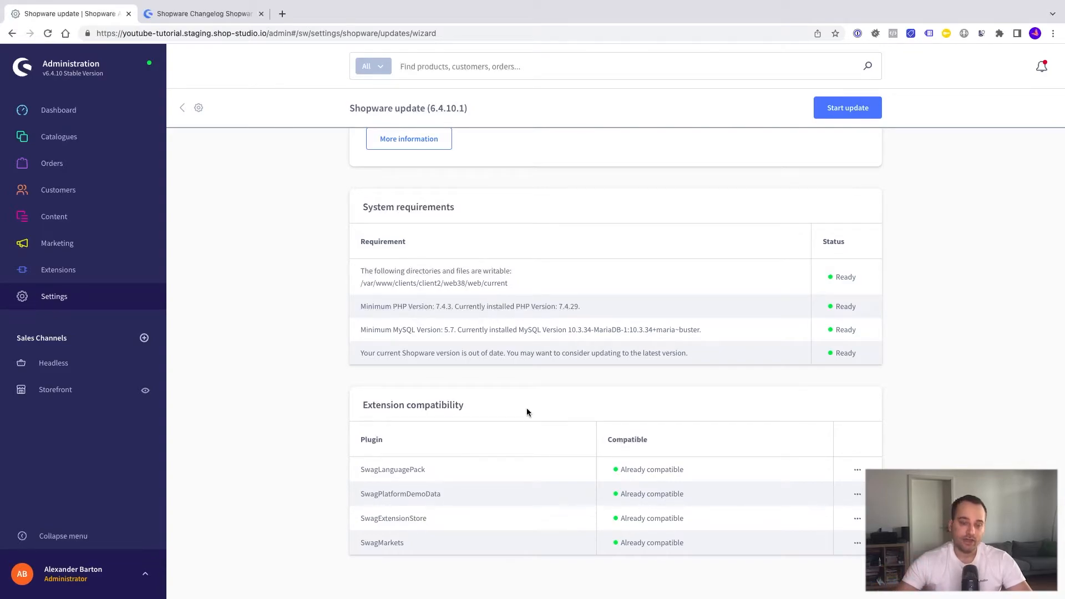
key(ctrl+plus)
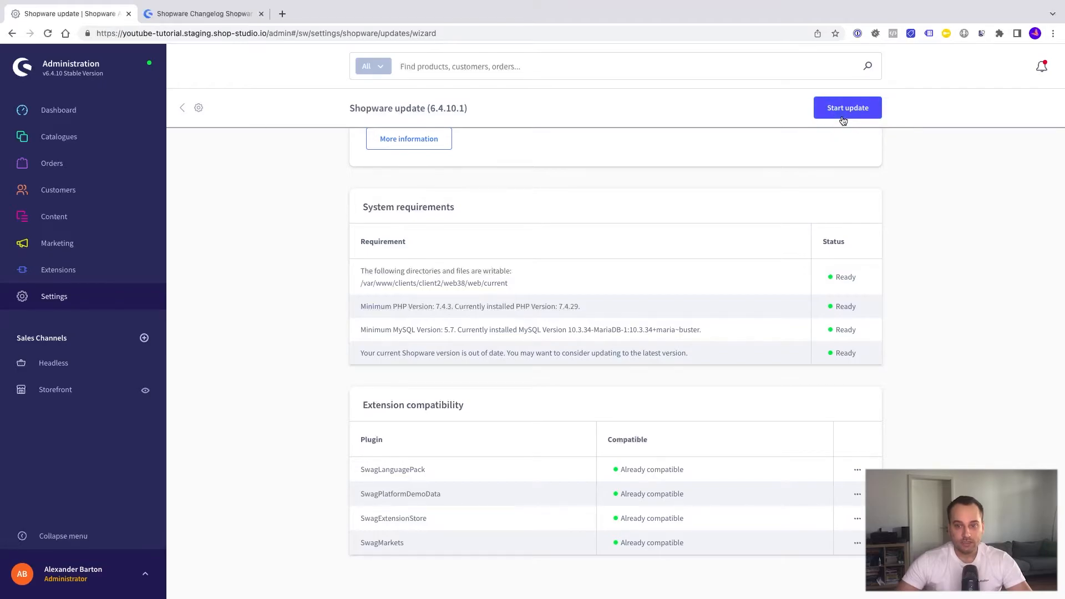
click(847, 107)
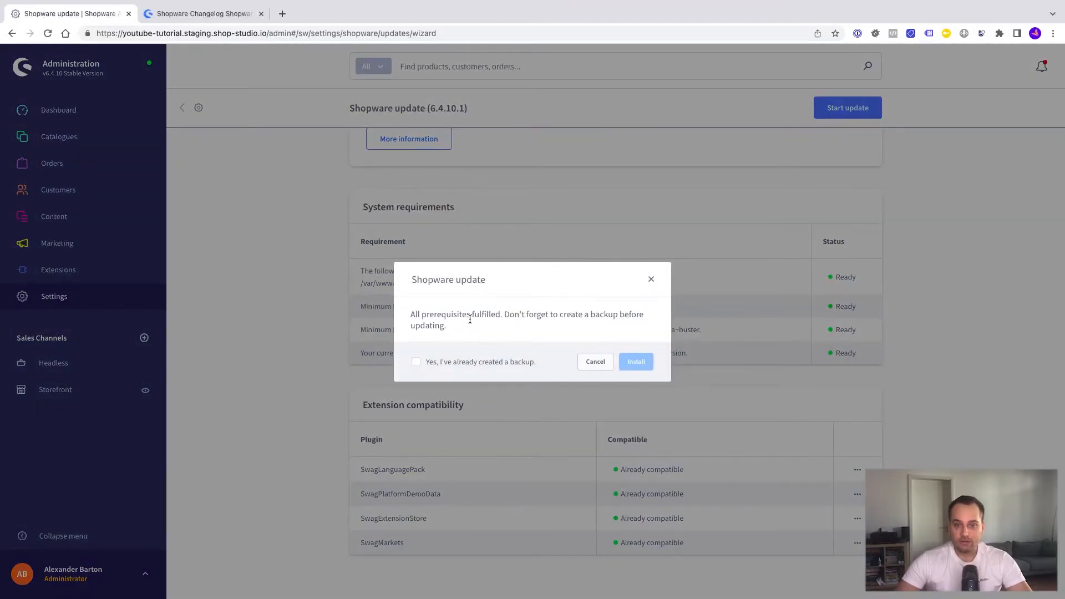
mouse_move(466, 340)
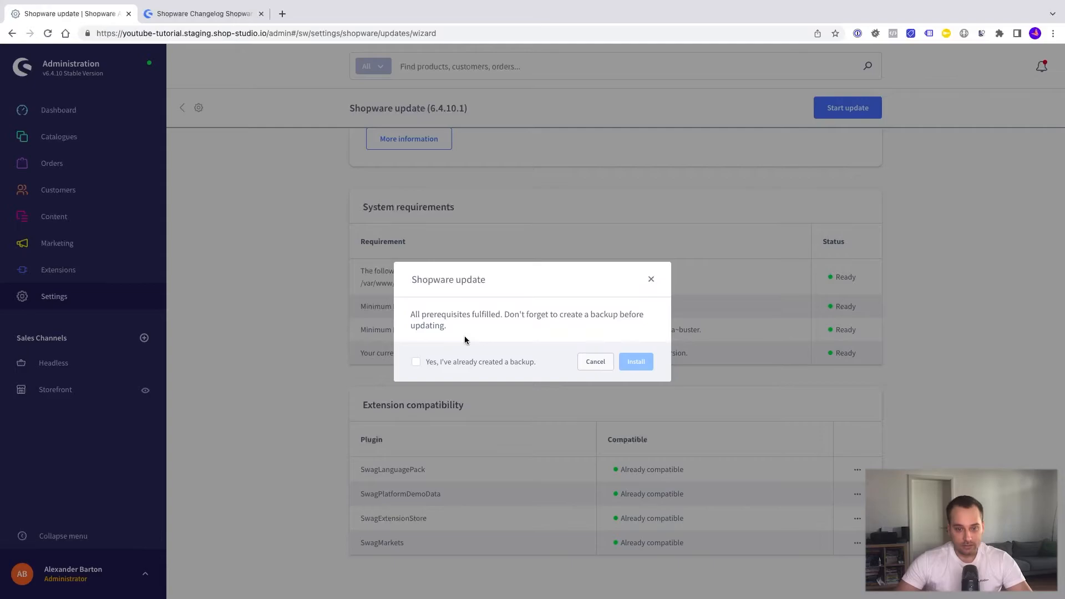
mouse_move(541, 330)
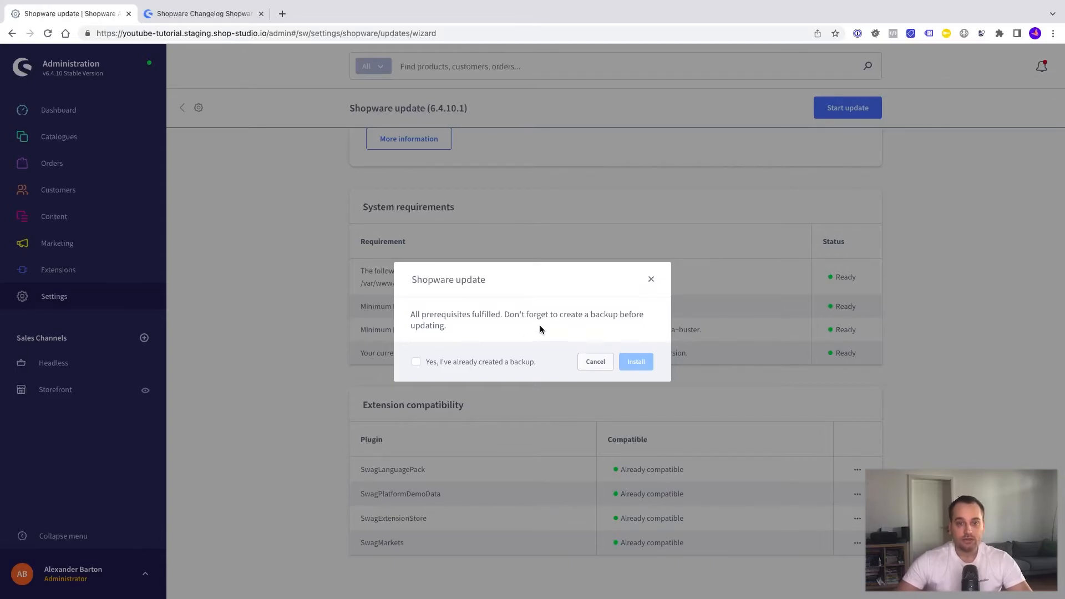
mouse_move(543, 334)
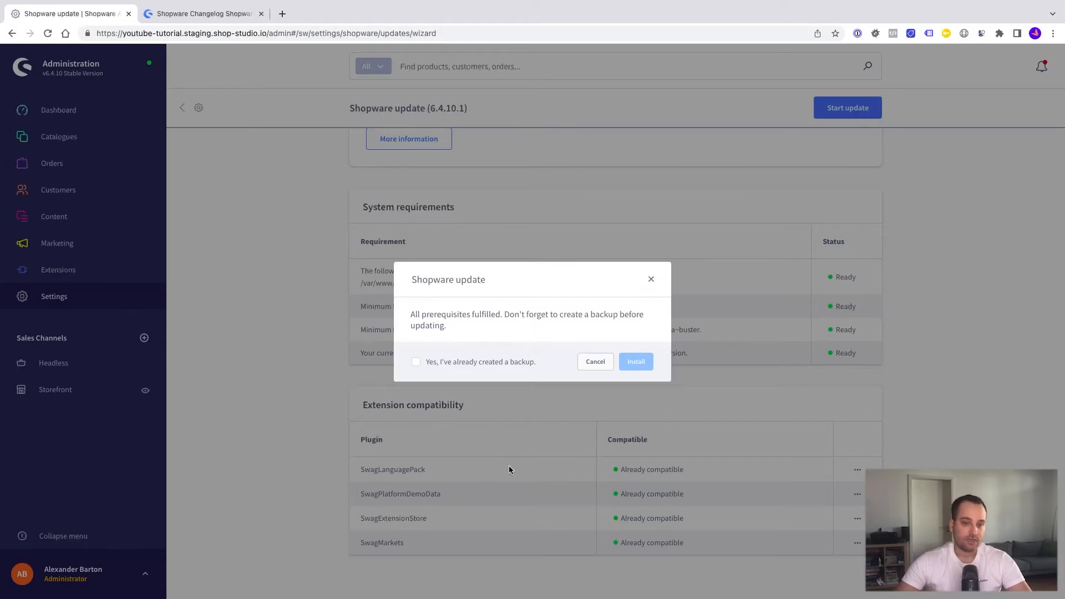
mouse_move(653, 284)
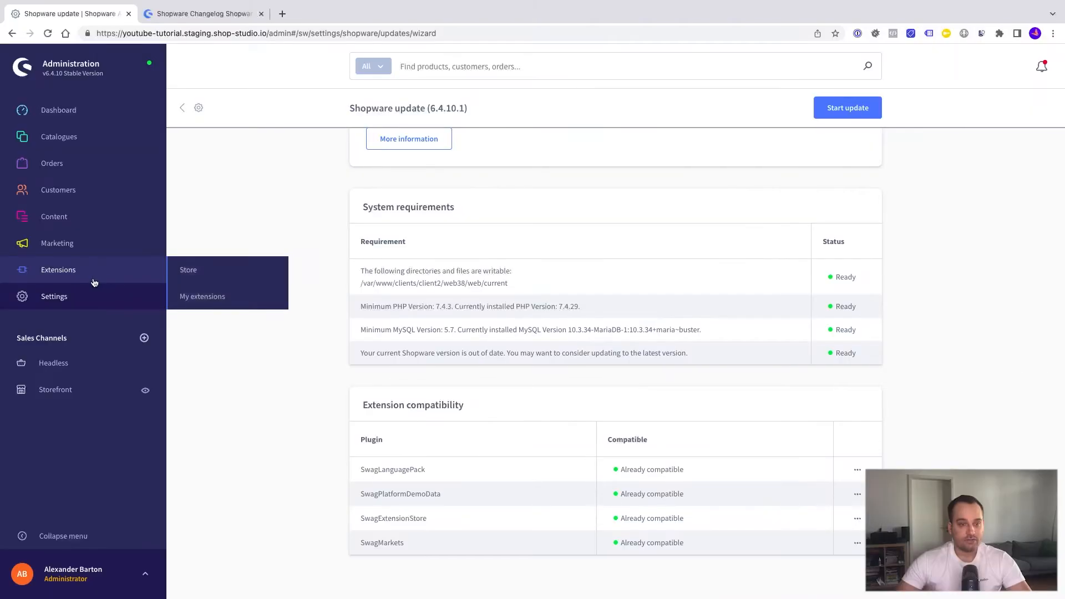
mouse_move(202, 297)
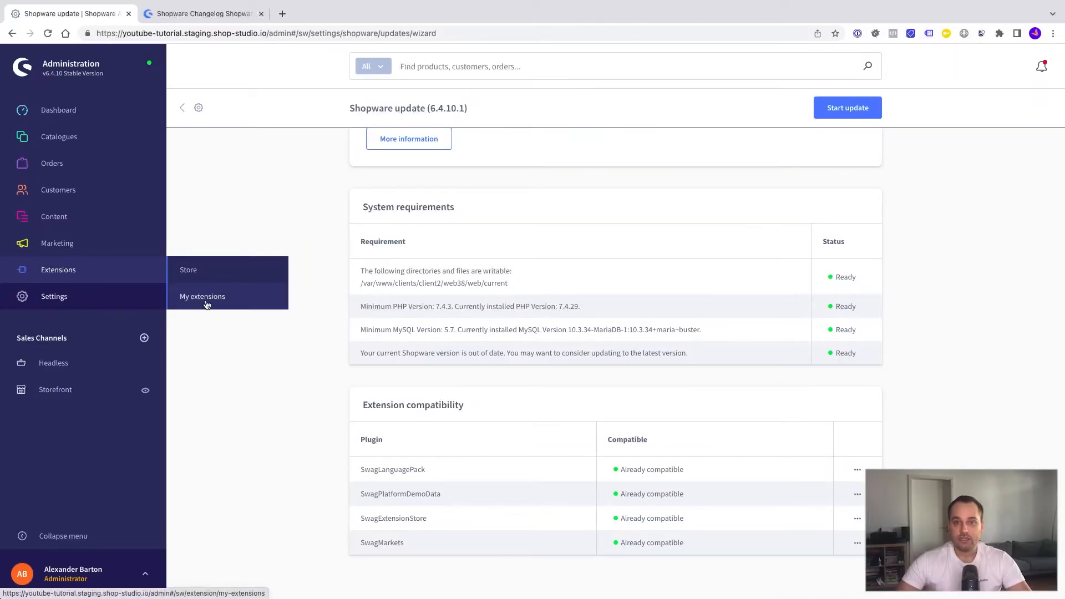
In My extensions, uninstall the Shopware Markets extension
click(202, 296)
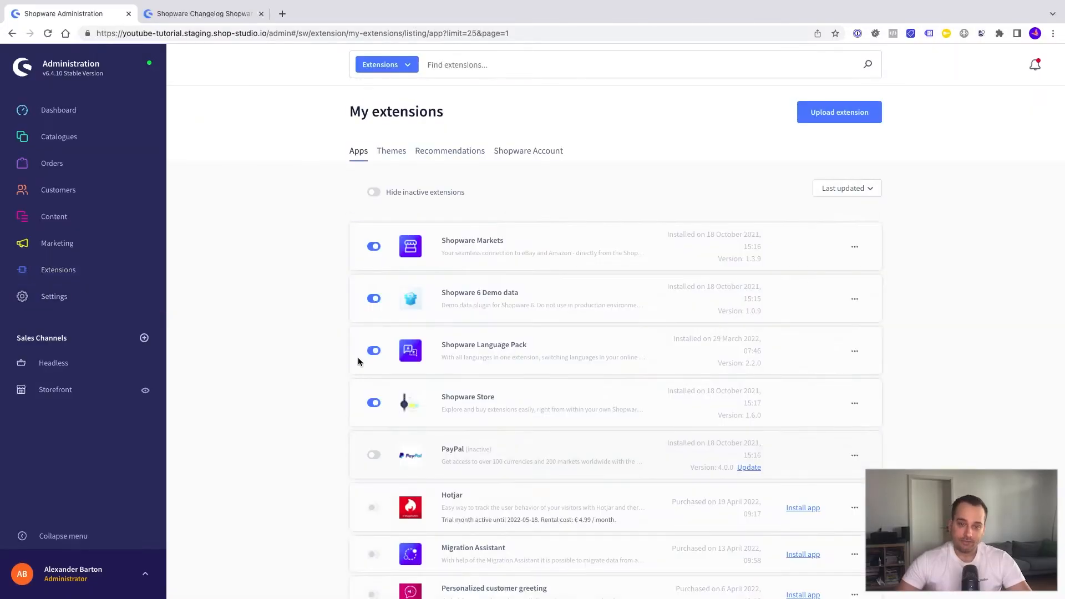
mouse_move(387, 260)
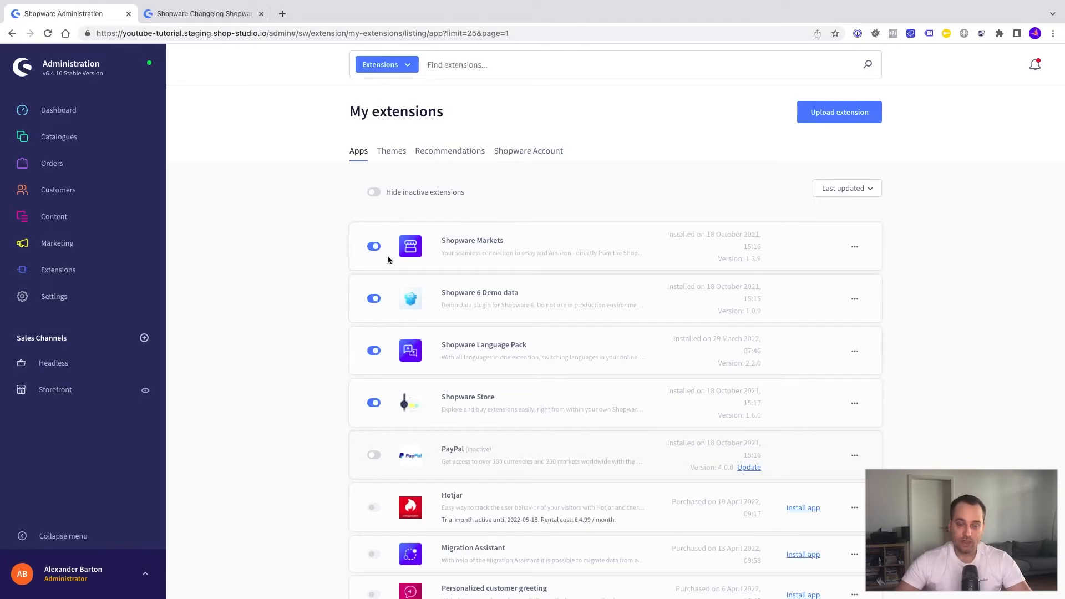
mouse_move(386, 257)
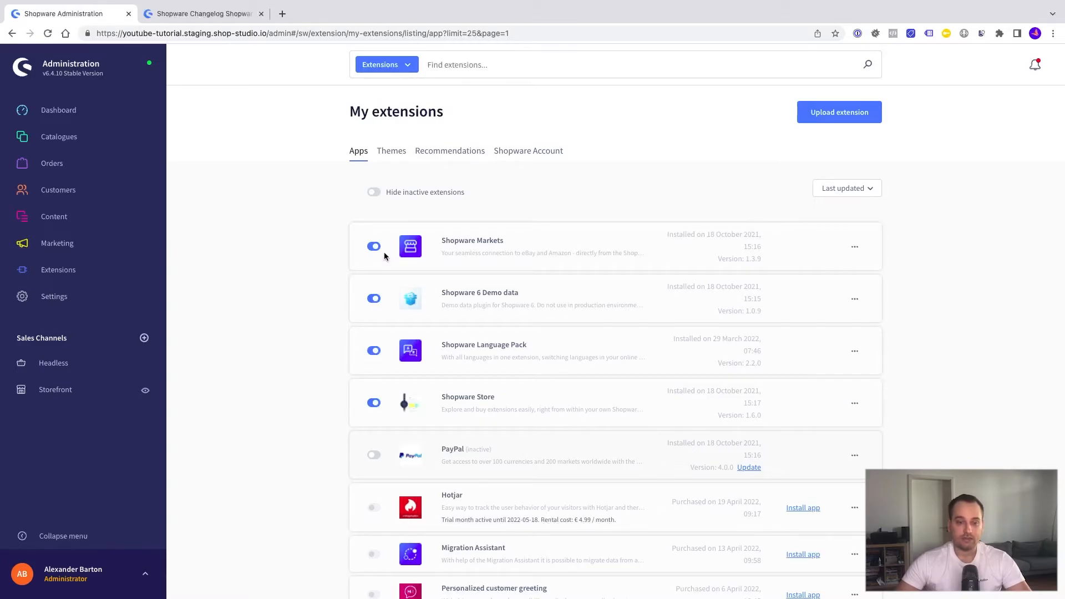
mouse_move(855, 246)
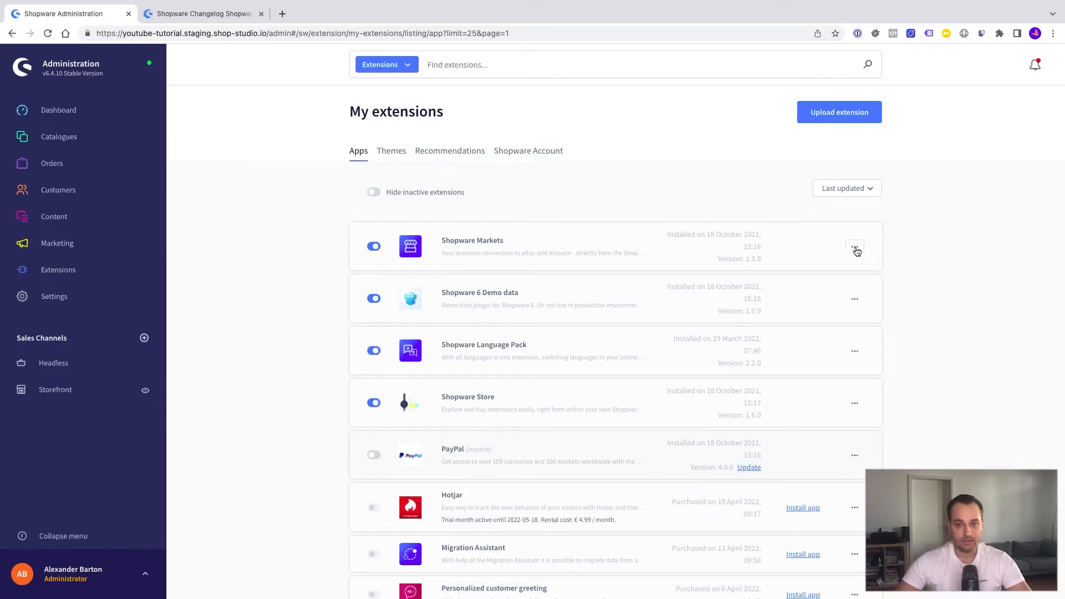
click(855, 246)
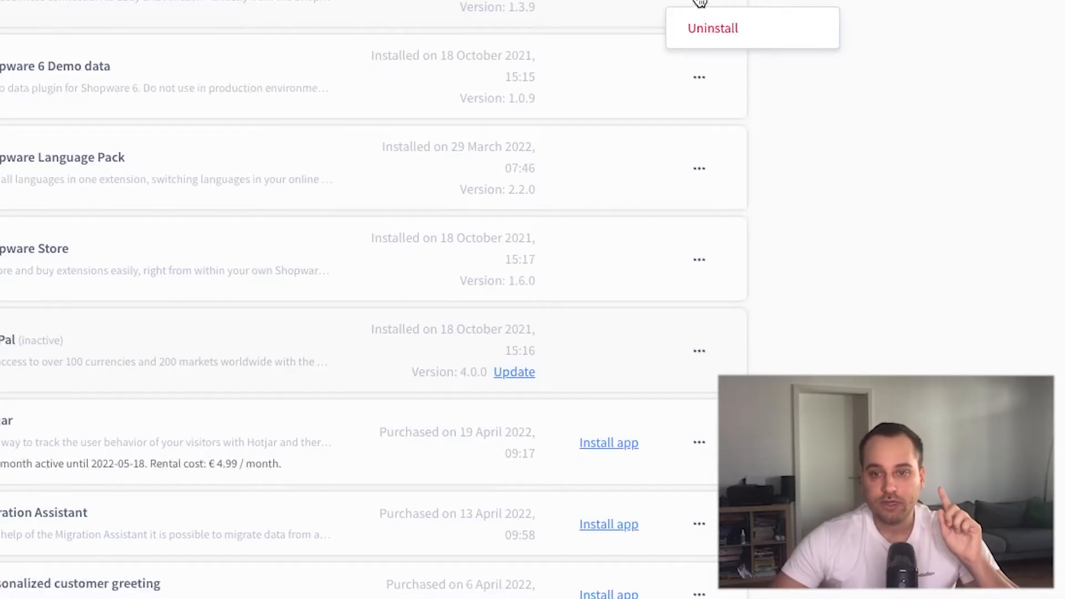
click(713, 28)
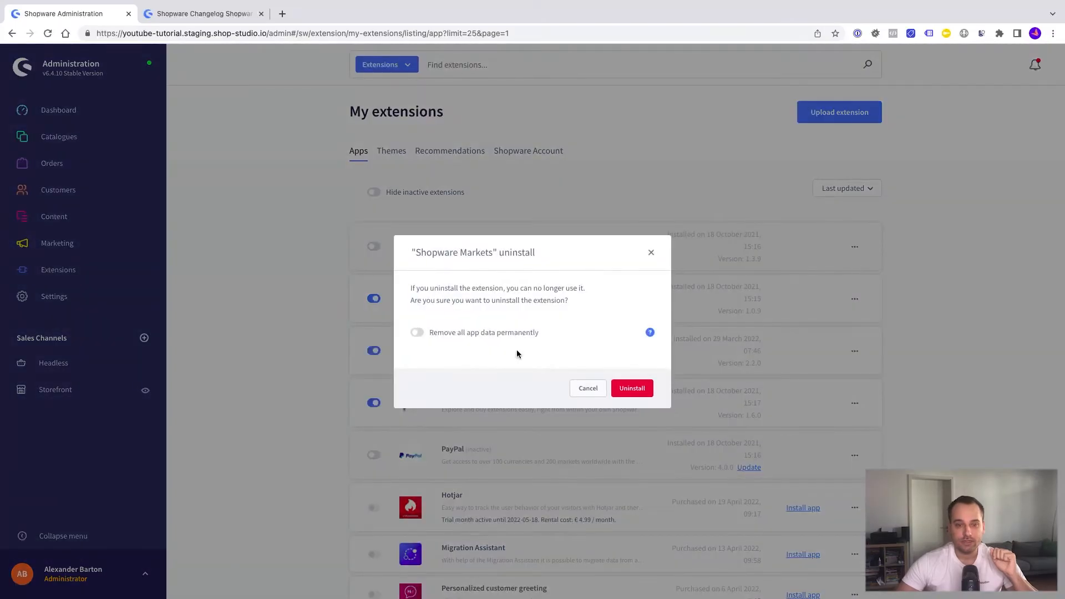
mouse_move(435, 345)
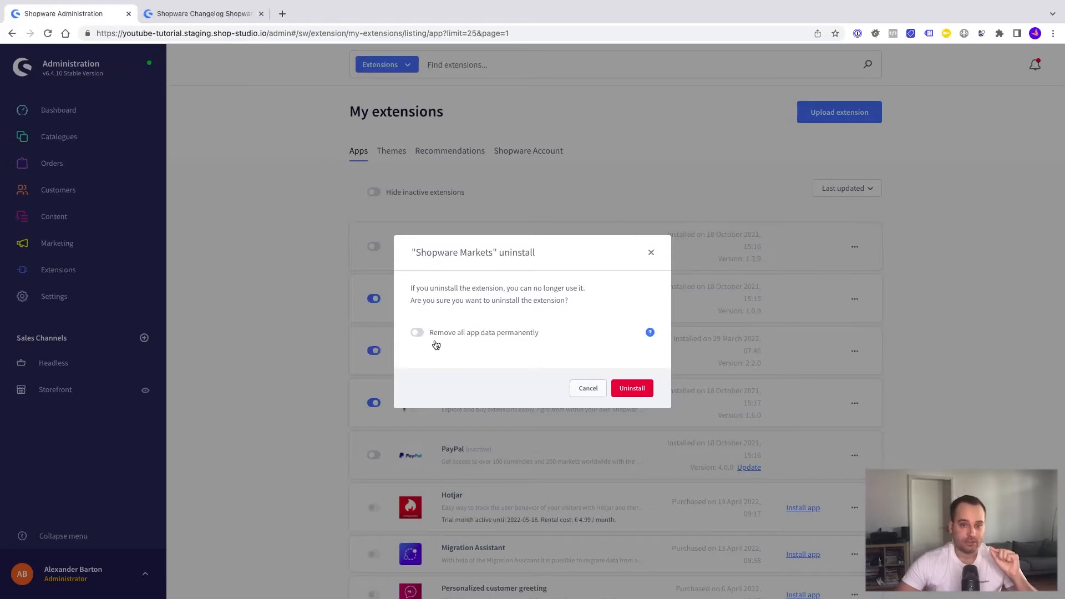
mouse_move(676, 427)
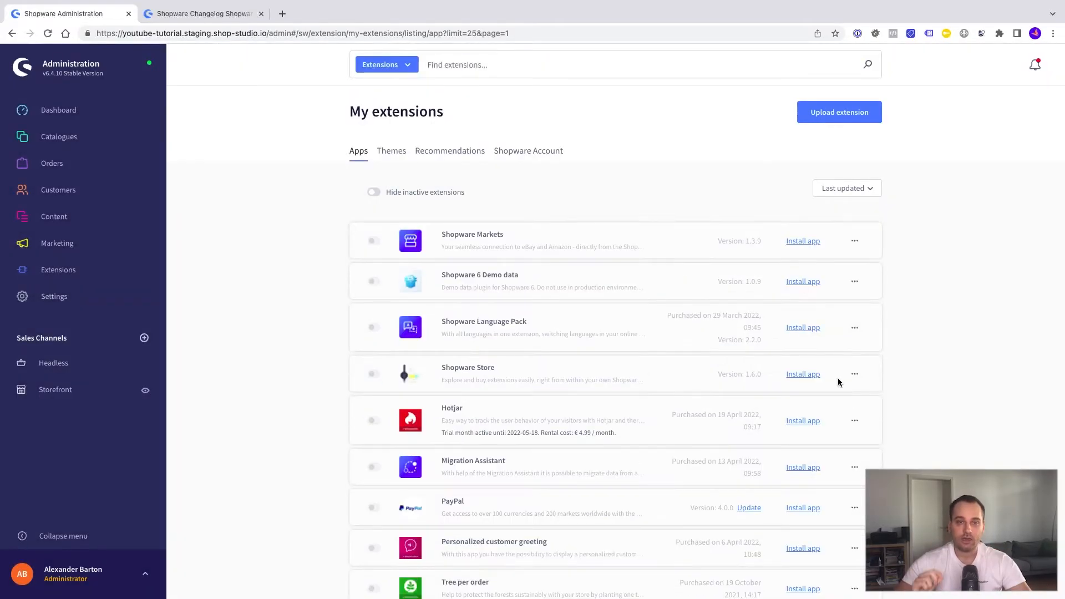
mouse_move(488, 306)
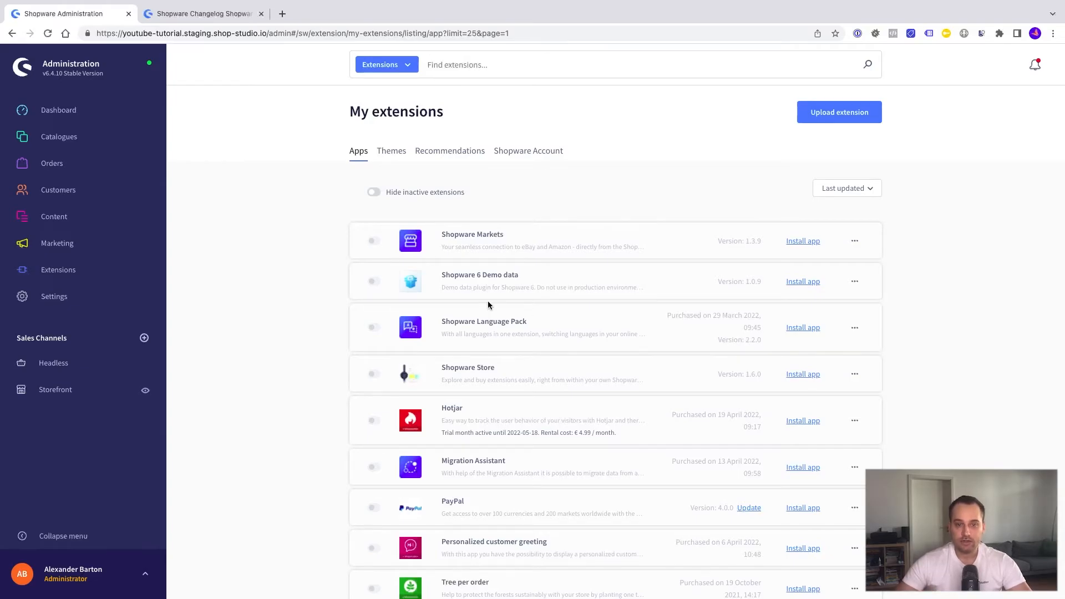
mouse_move(417, 440)
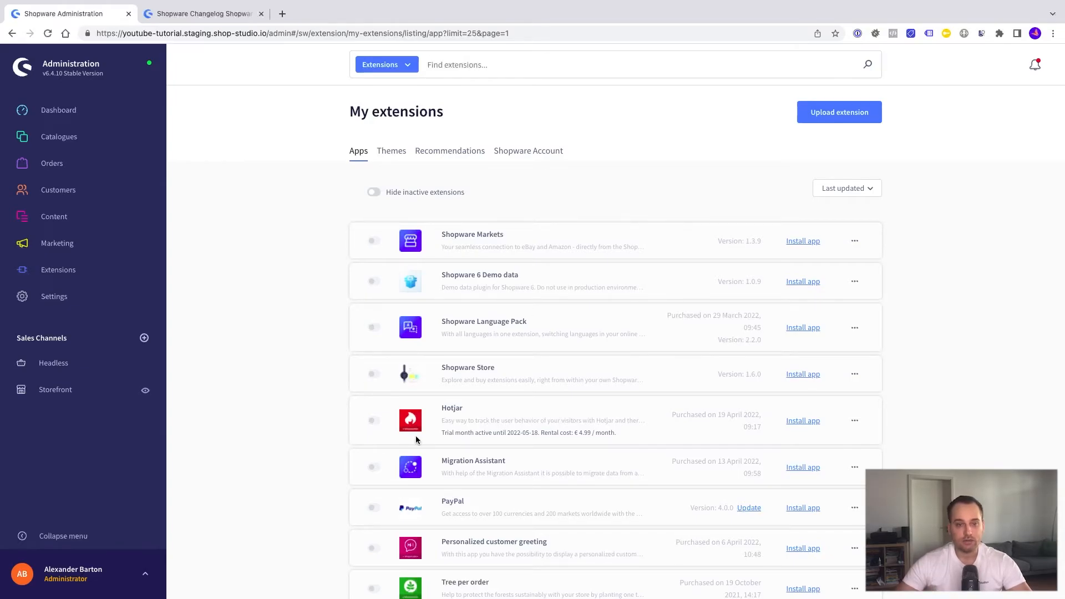
mouse_move(805, 270)
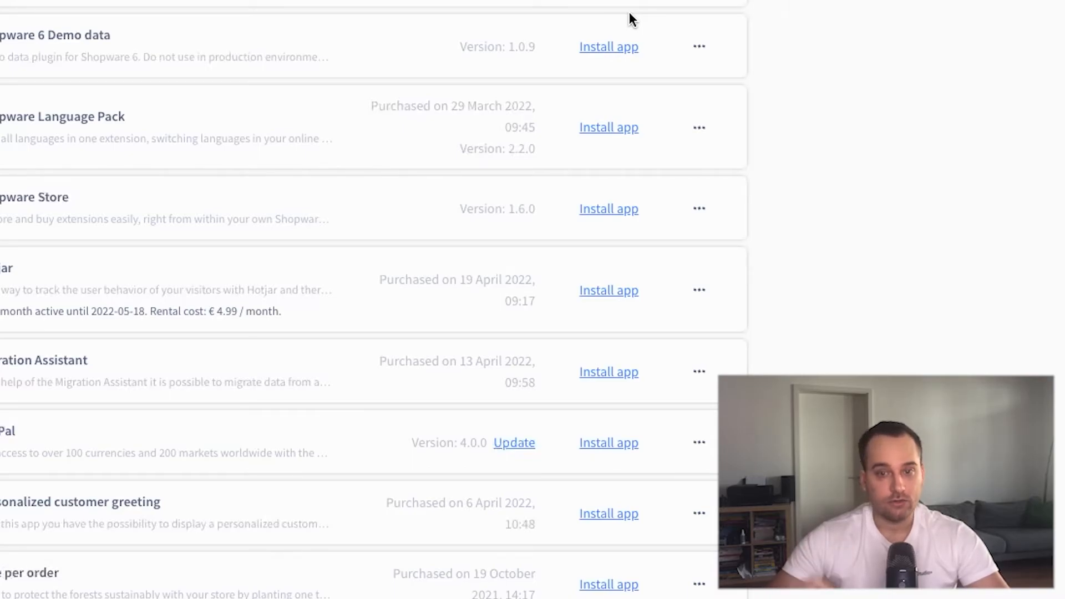
mouse_move(112, 178)
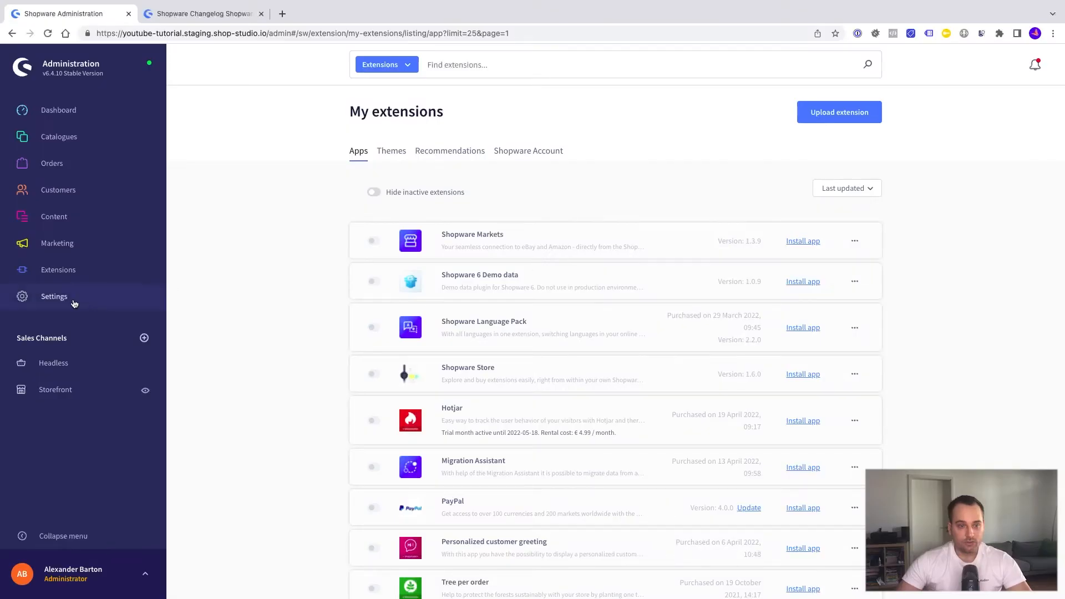
From Shopware update settings, launch the 6.4.10.1 installation after confirming a backup exists
click(54, 296)
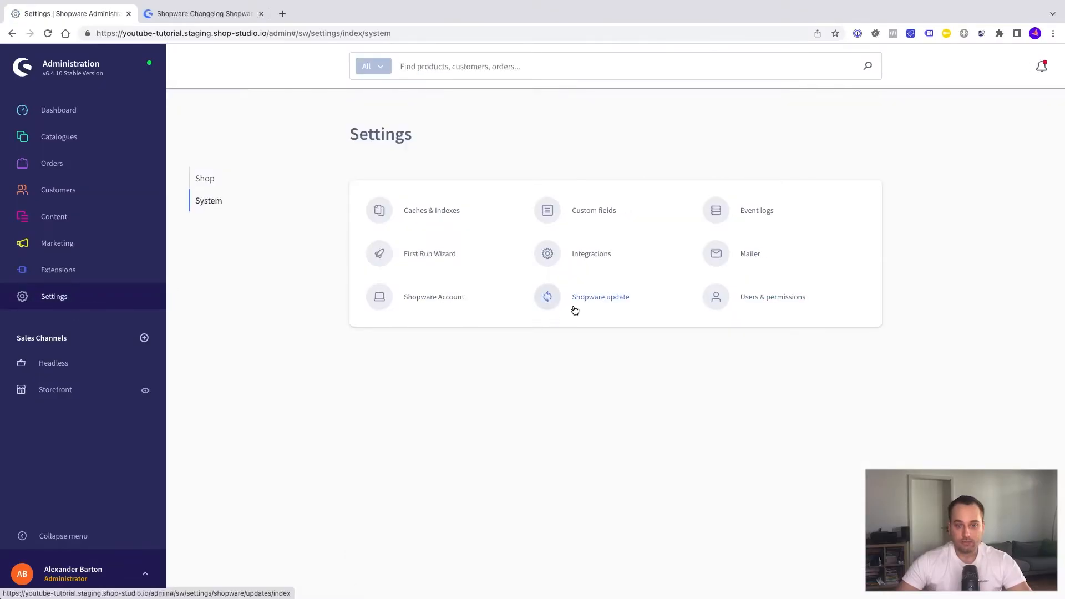
click(600, 297)
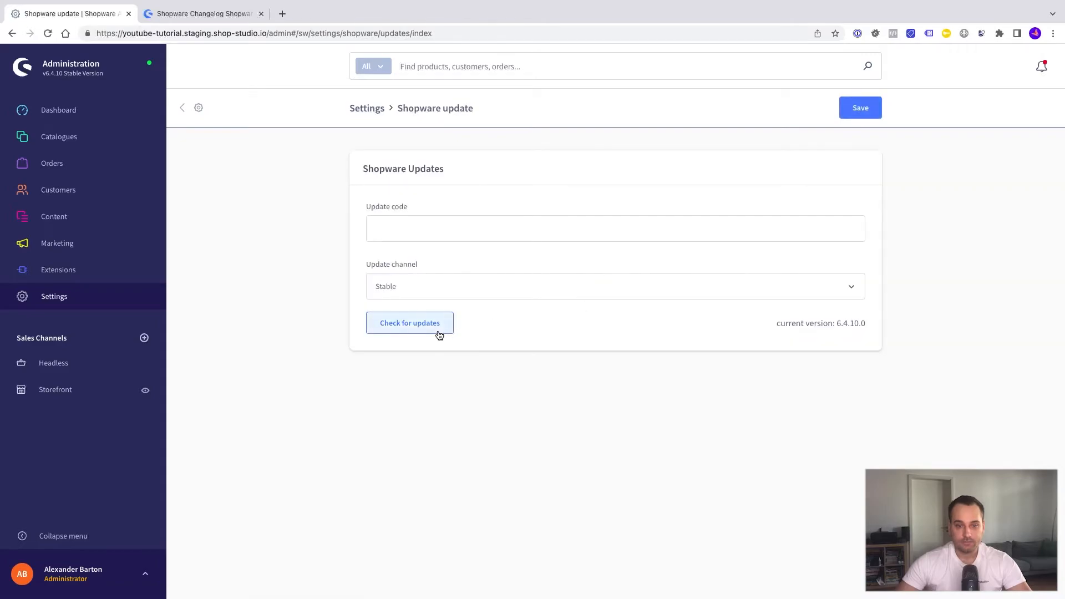
click(409, 323)
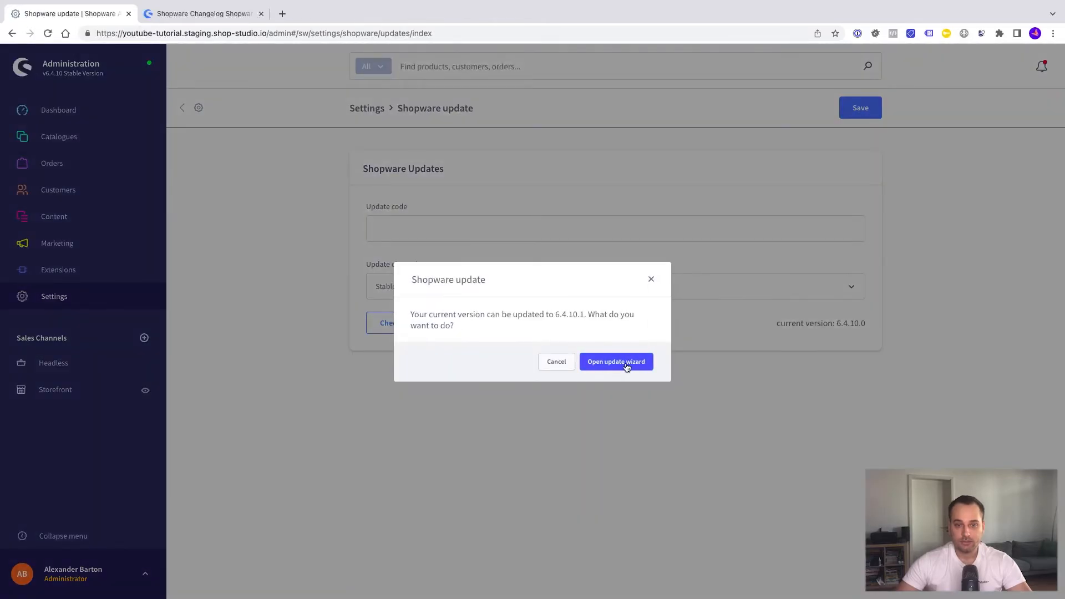
click(615, 361)
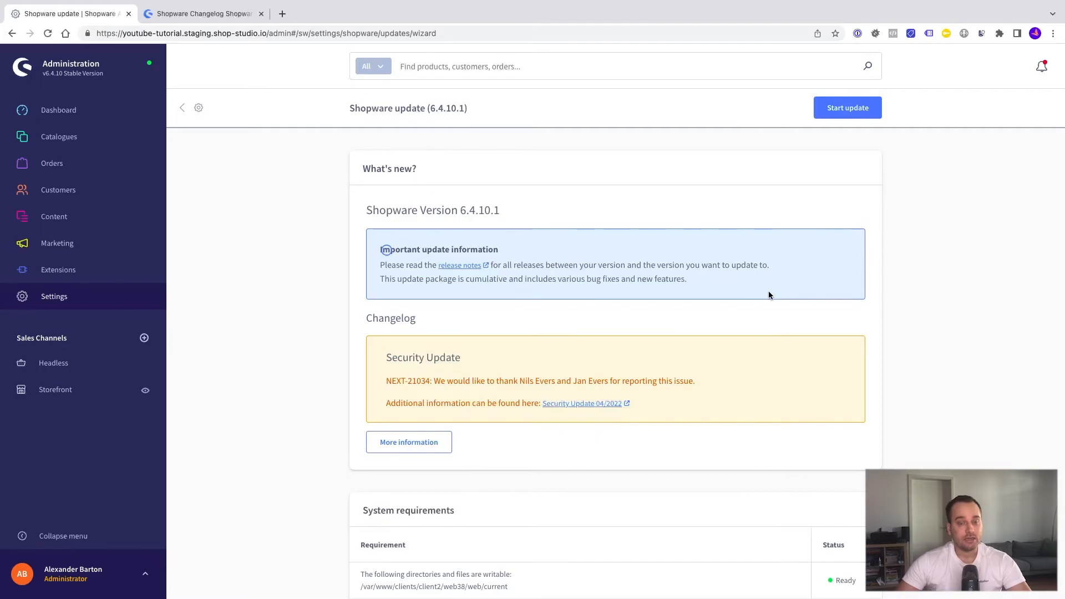
click(847, 107)
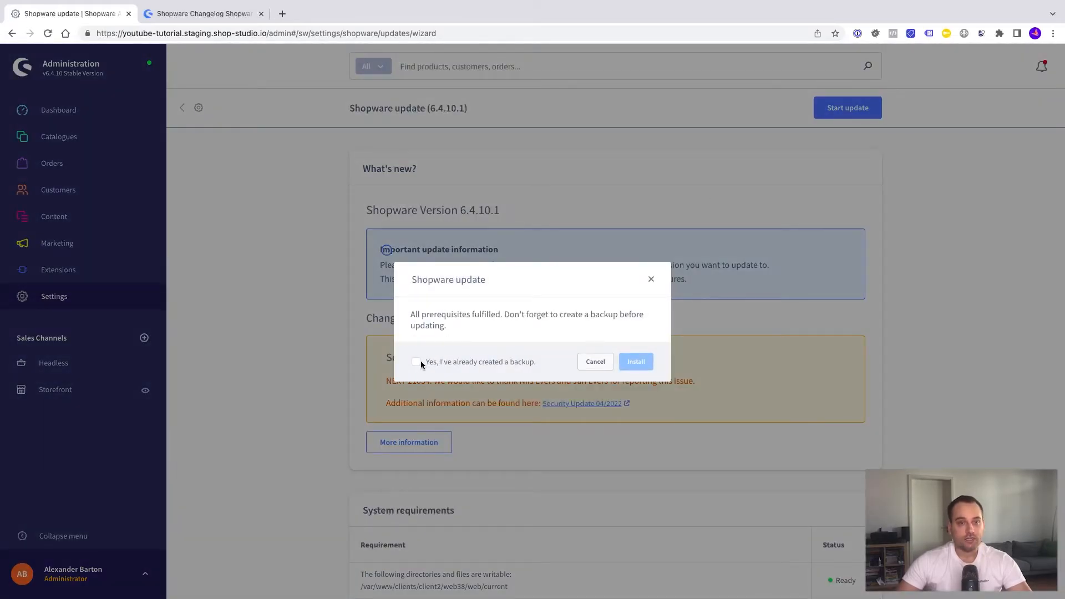
click(416, 361)
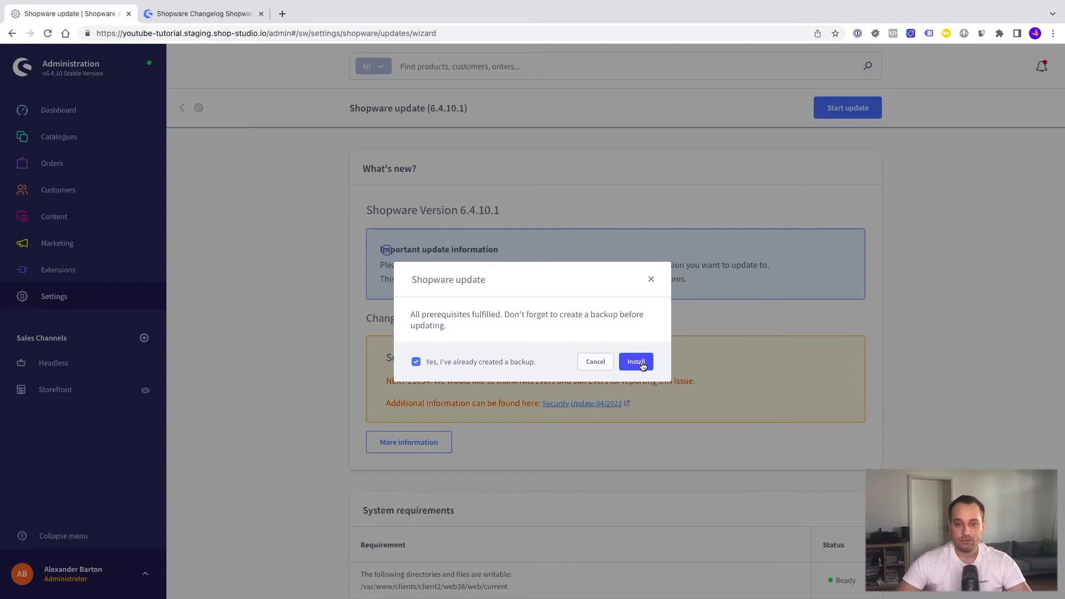
click(636, 361)
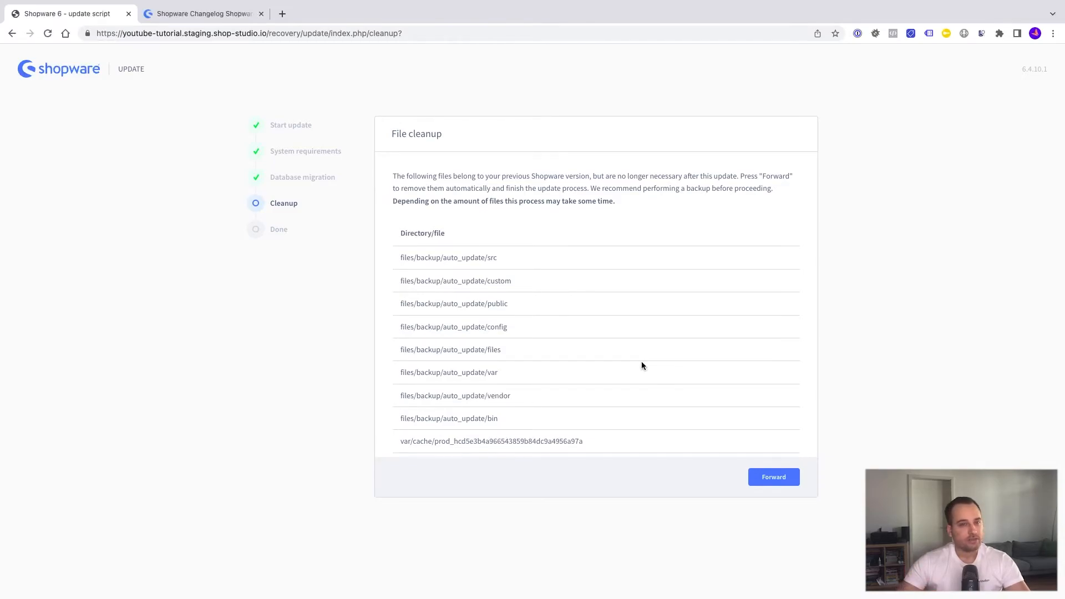
Review the obsolete file cleanup list and remove the old files
scroll(down, 3)
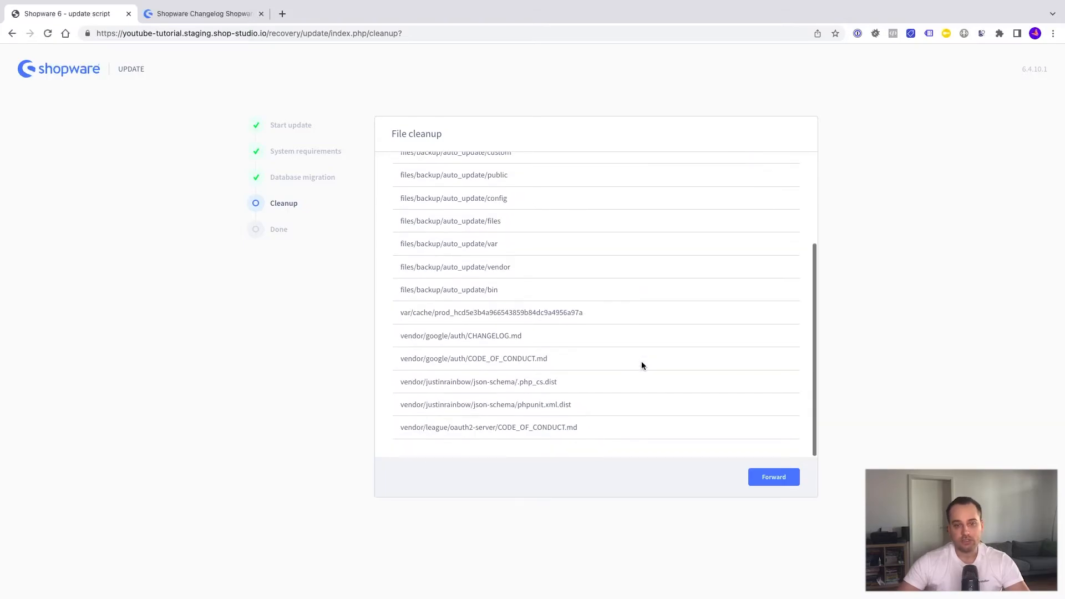
scroll(up, 3)
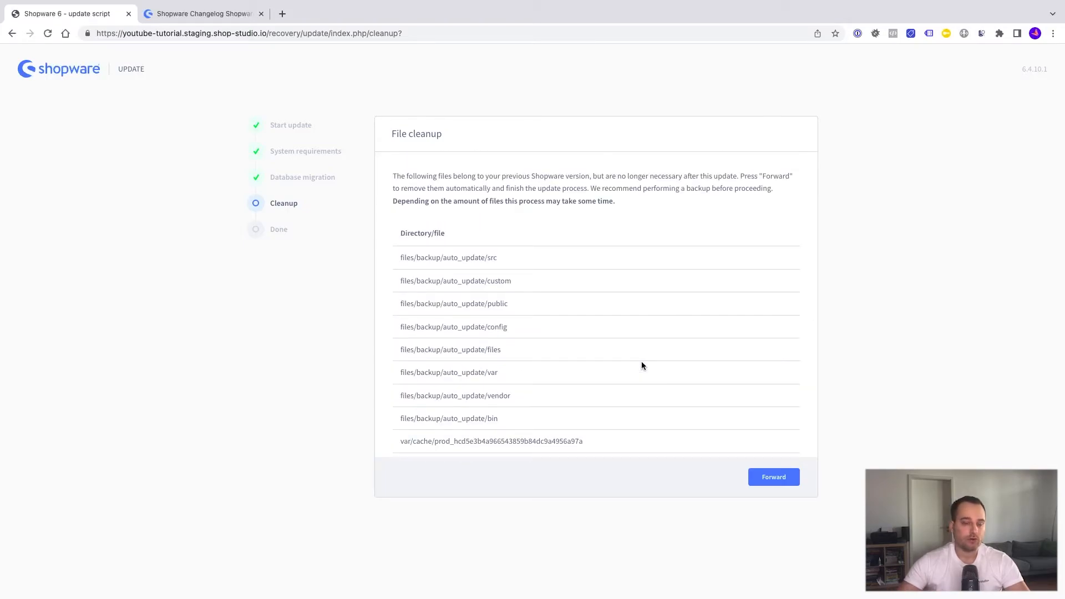
mouse_move(665, 376)
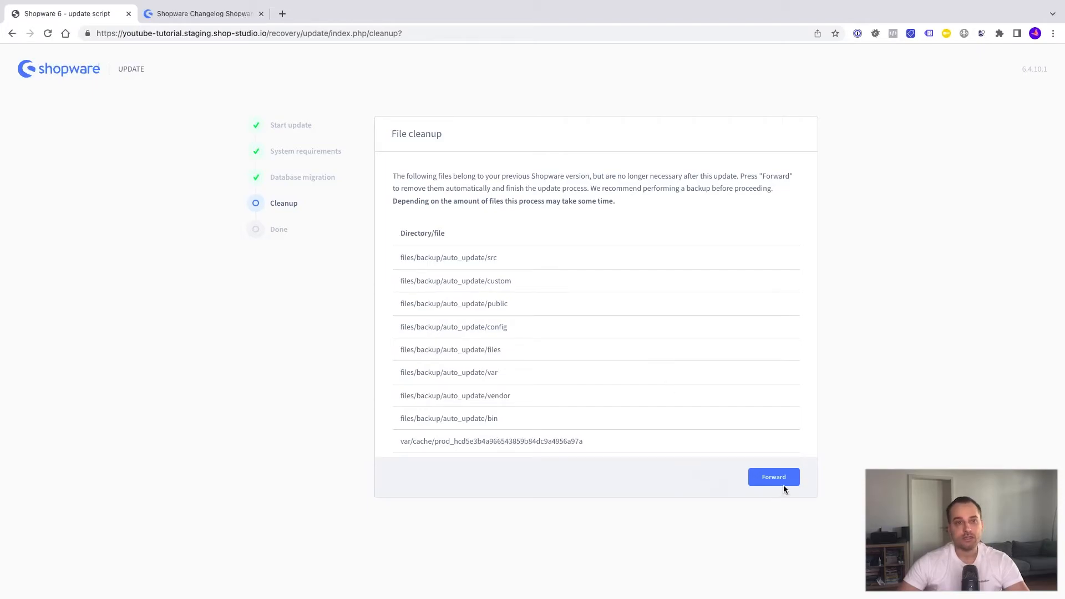
click(773, 476)
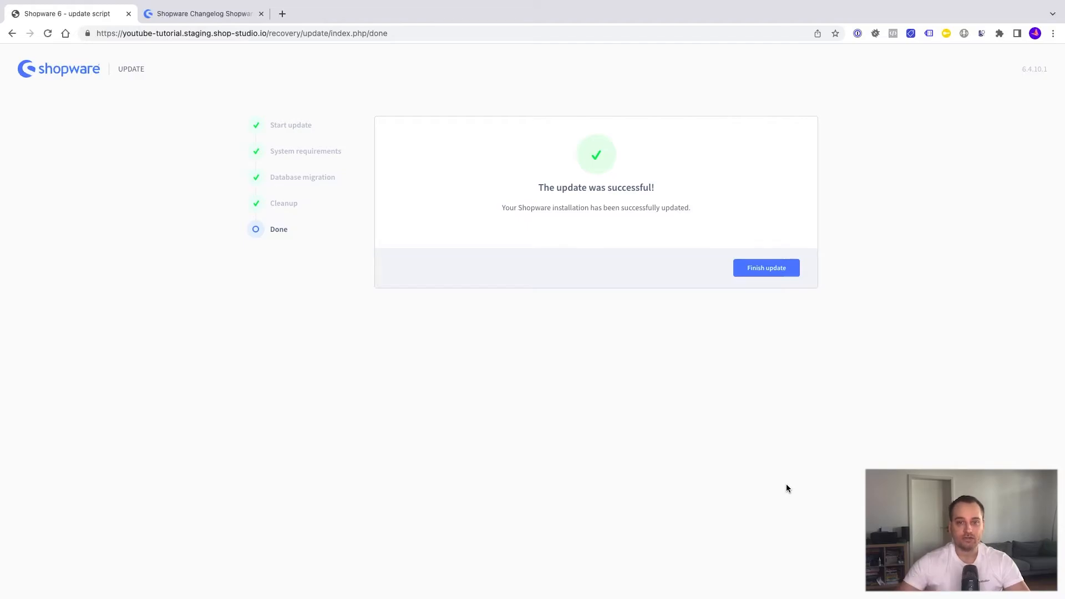
Click Finish update and wait for the dashboard to show version 6.4.10.1
click(766, 267)
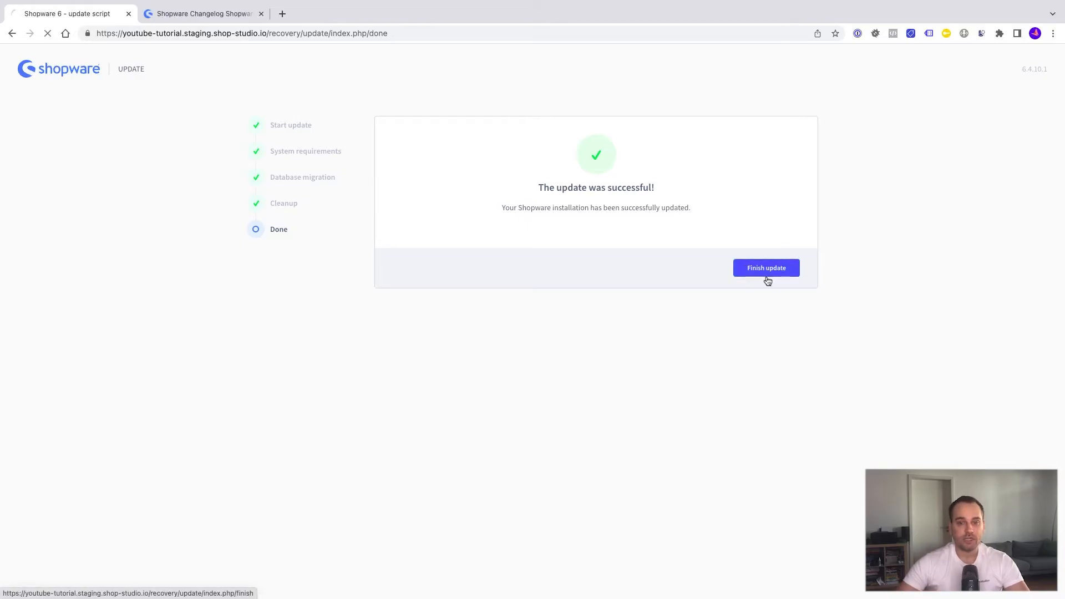
click(766, 268)
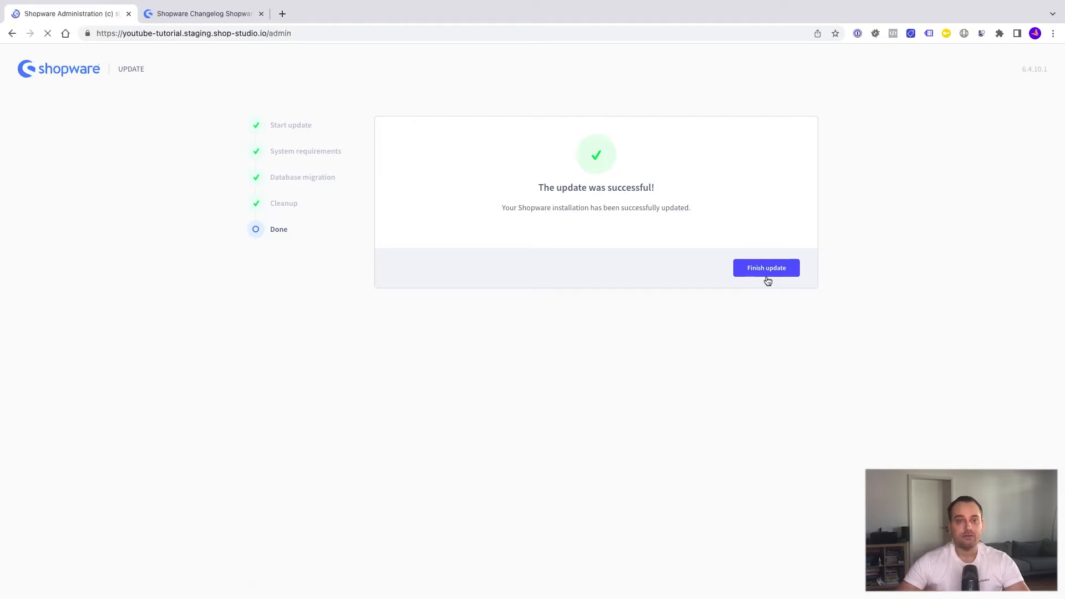
click(766, 267)
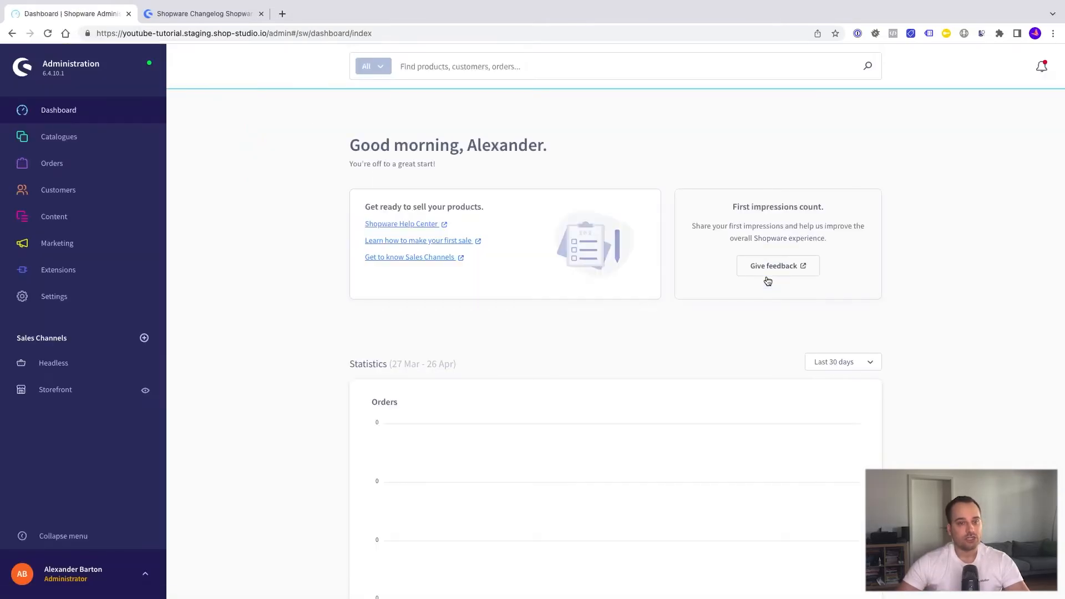
mouse_move(92, 86)
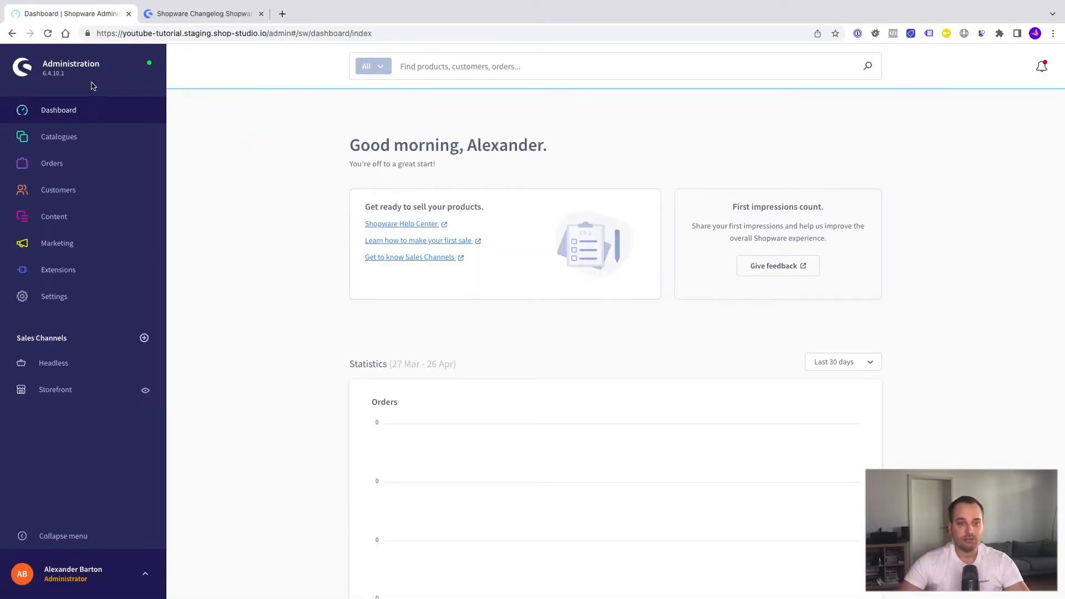
mouse_move(111, 110)
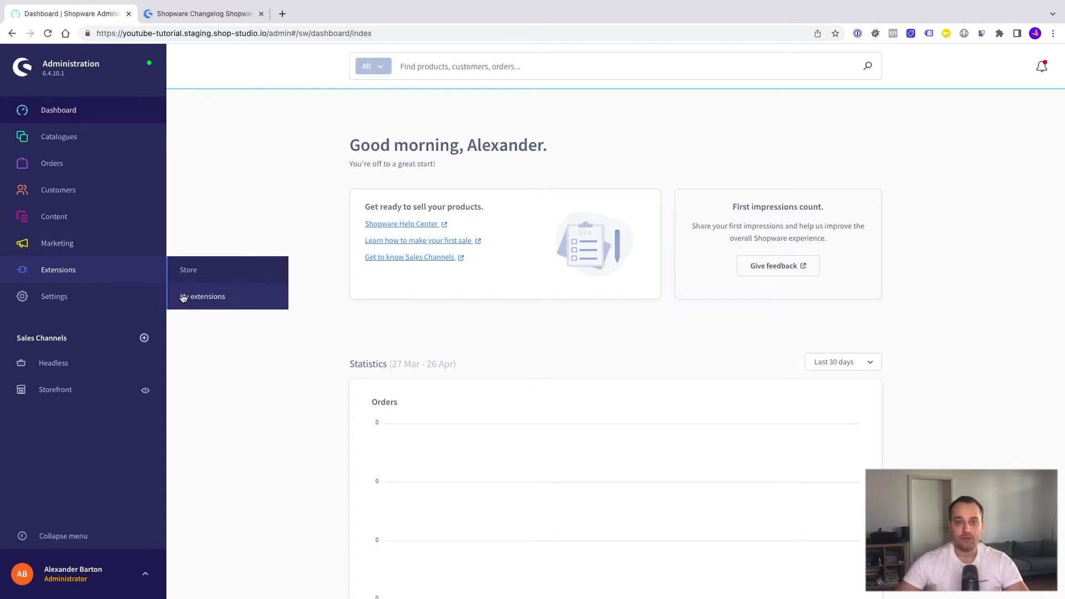
Reactivate Markets, Demo data, Language Pack and Store apps, then view the storefront
click(207, 296)
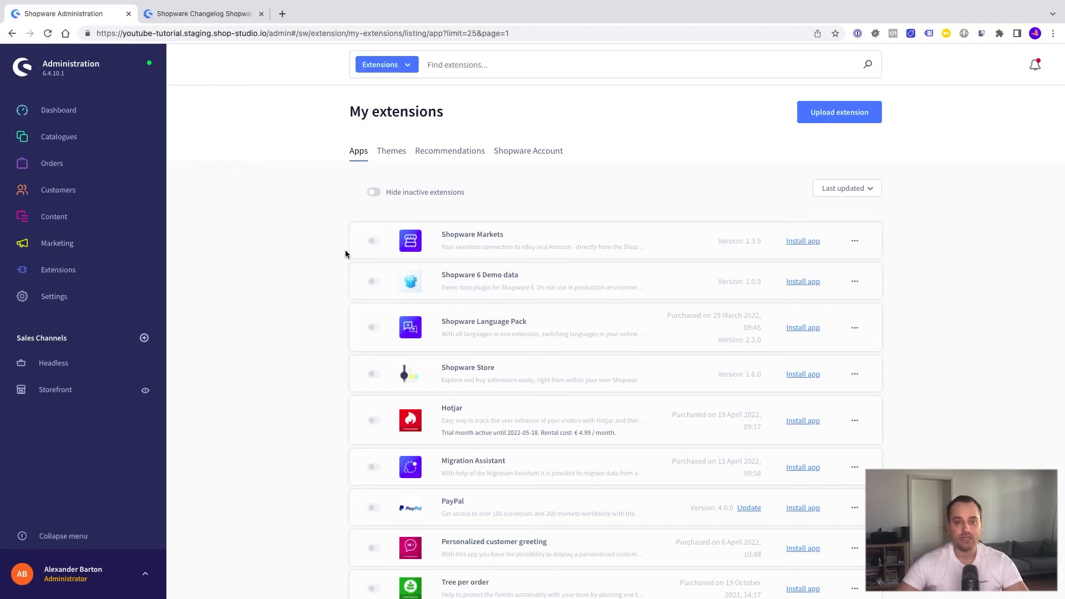
mouse_move(309, 266)
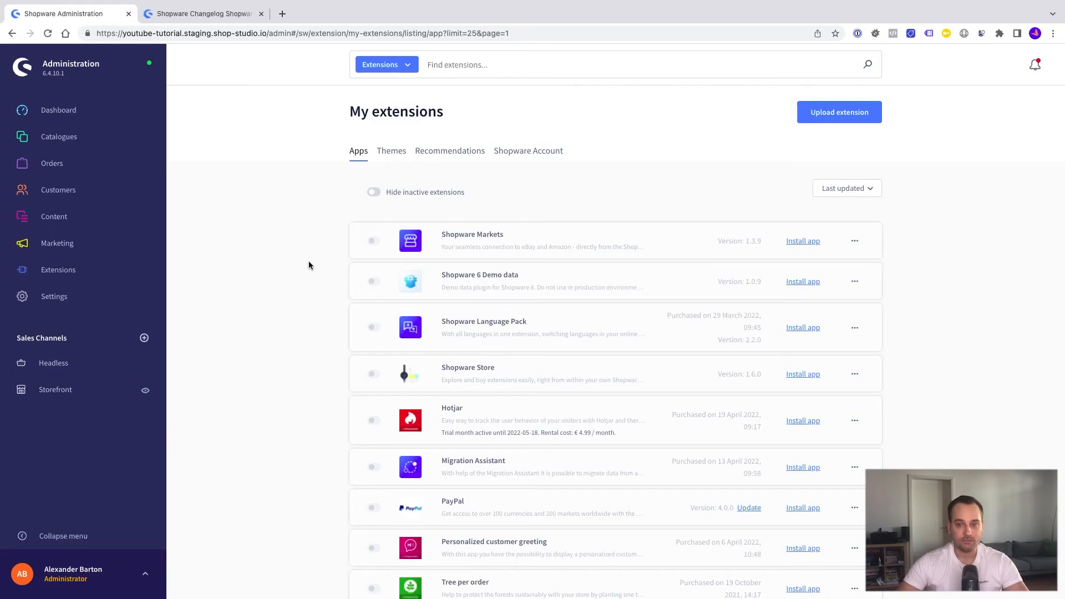
mouse_move(566, 421)
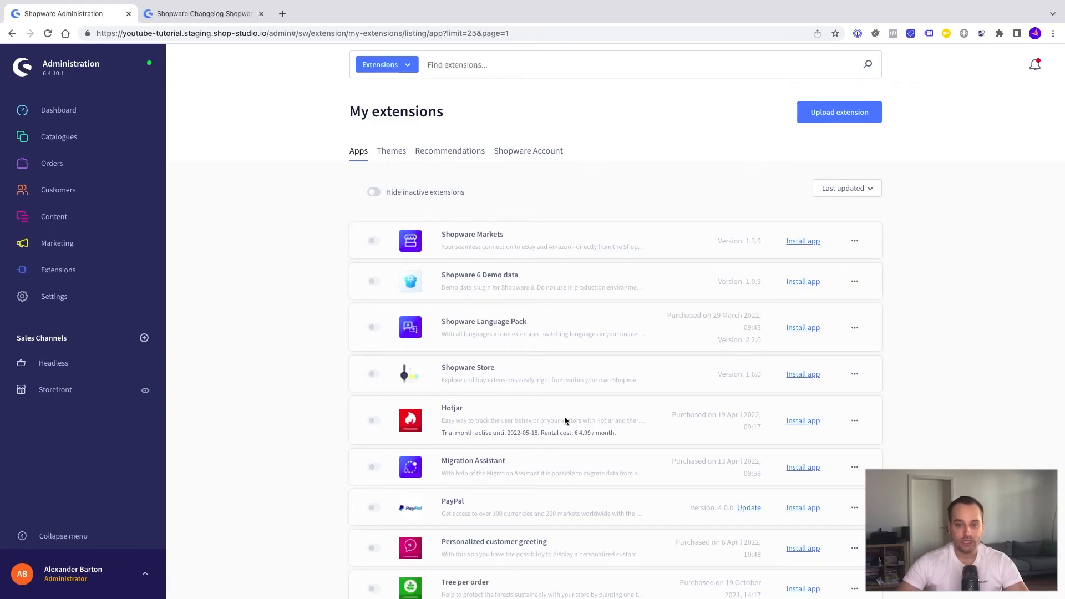
mouse_move(751, 518)
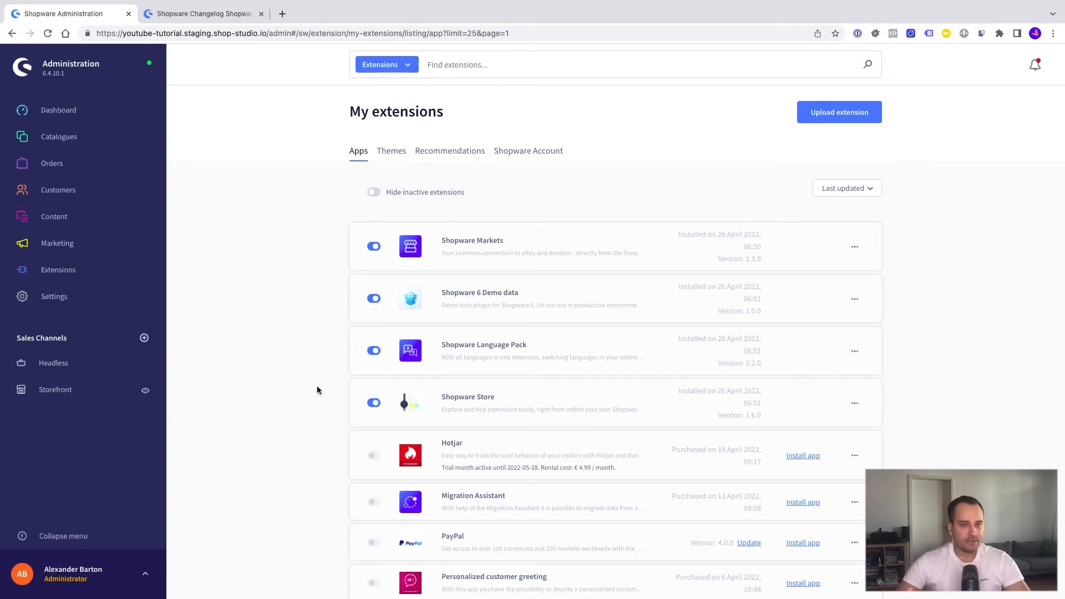
click(271, 33)
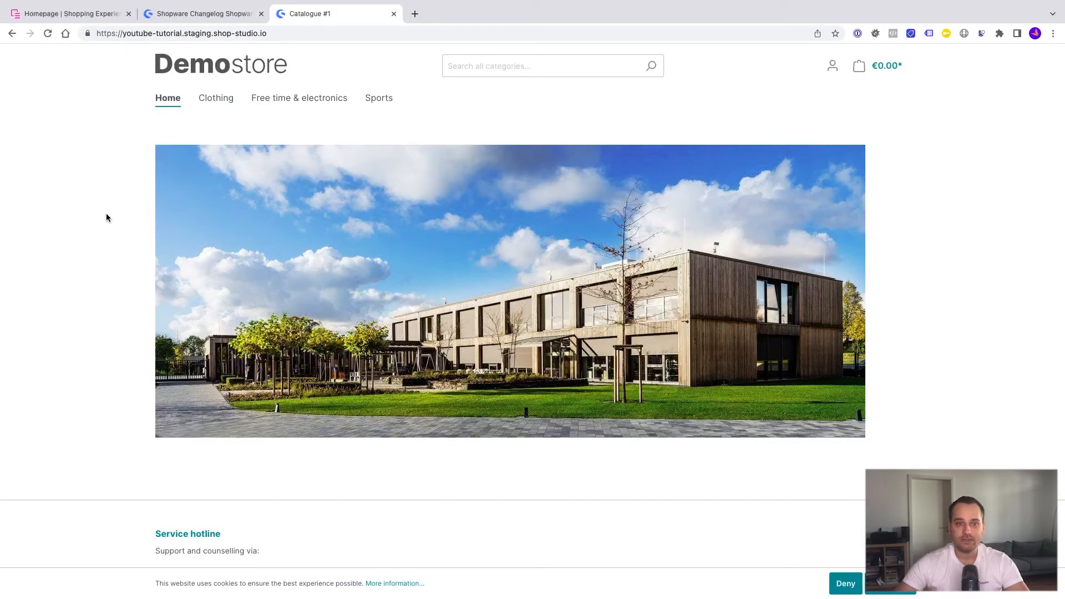
Check the Main product with properties page loads, then return to the 6.4.10.1 changelog
click(215, 97)
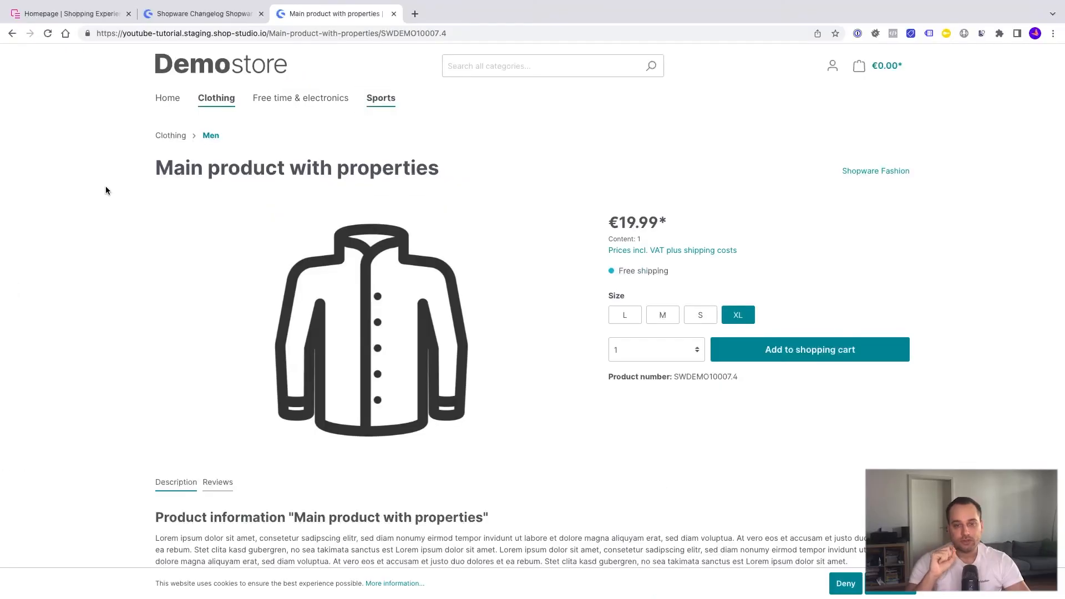
click(201, 13)
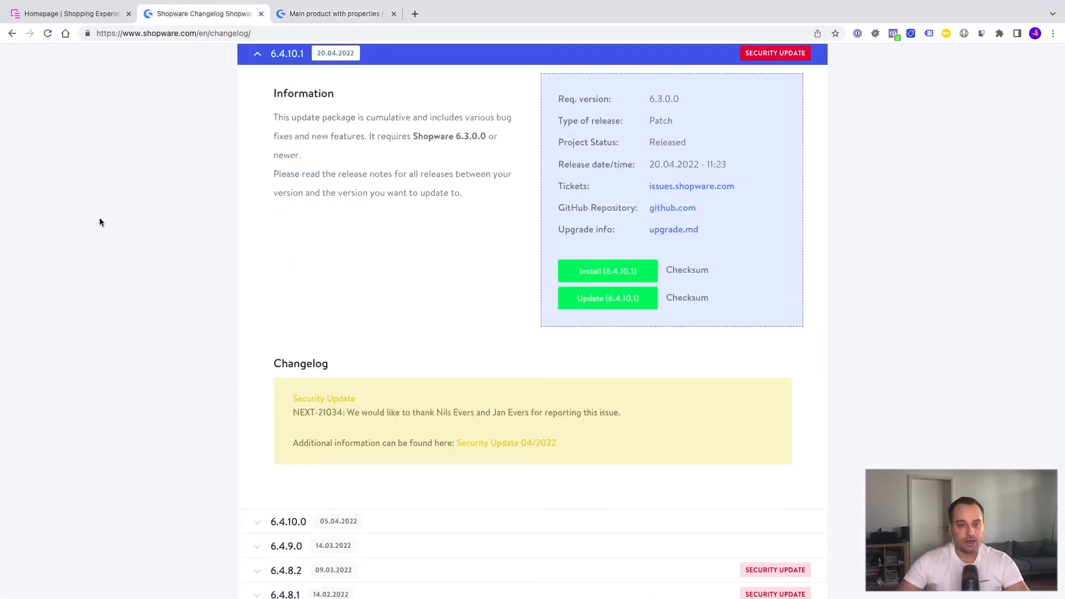
Return from the Homepage layout in Administration to Extensions > My extensions
click(68, 13)
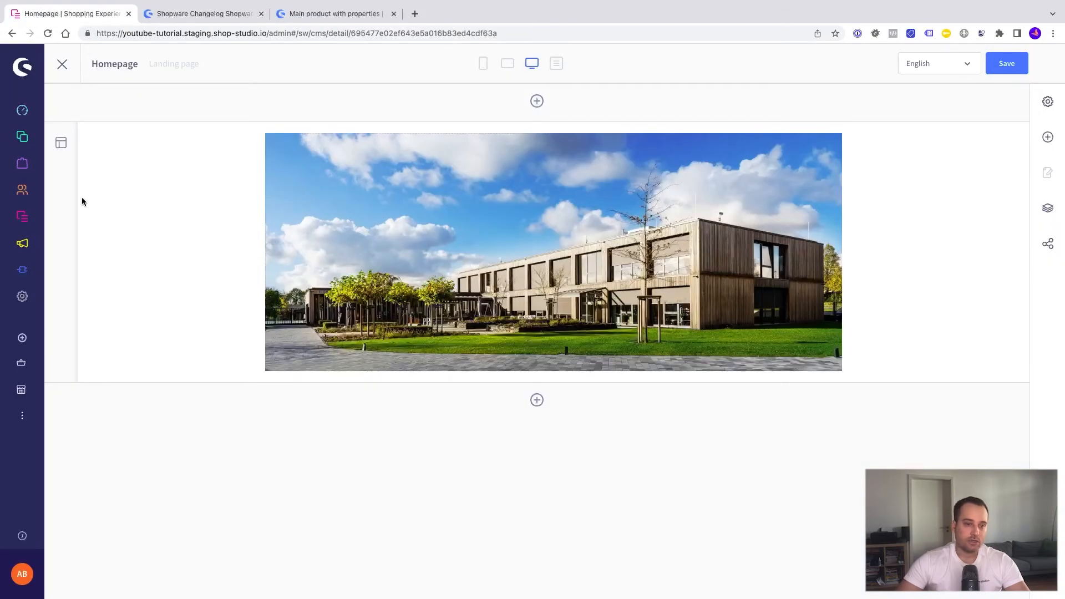
click(21, 269)
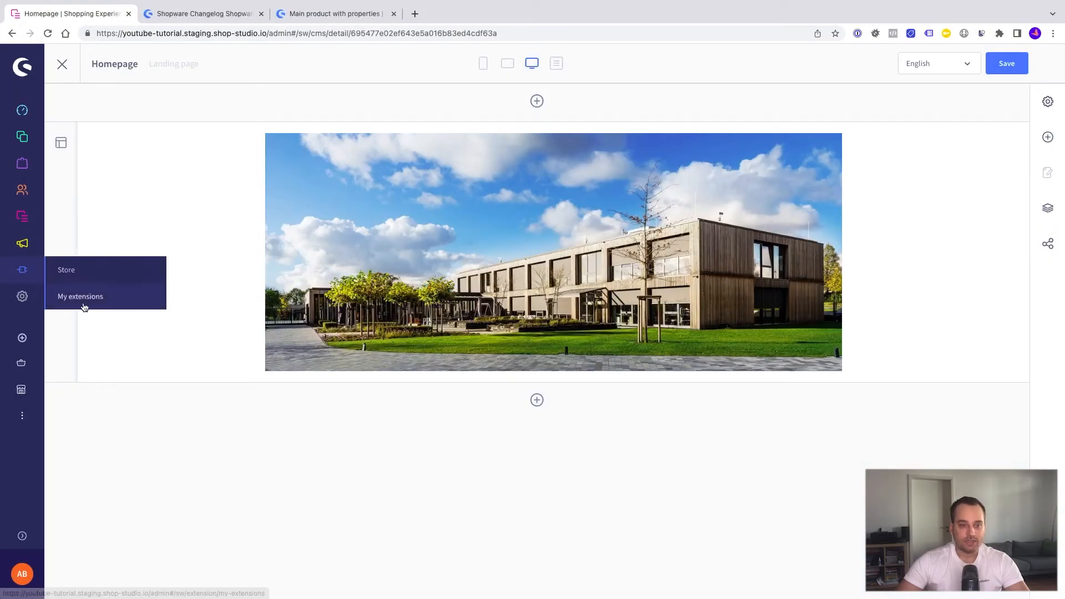
click(80, 296)
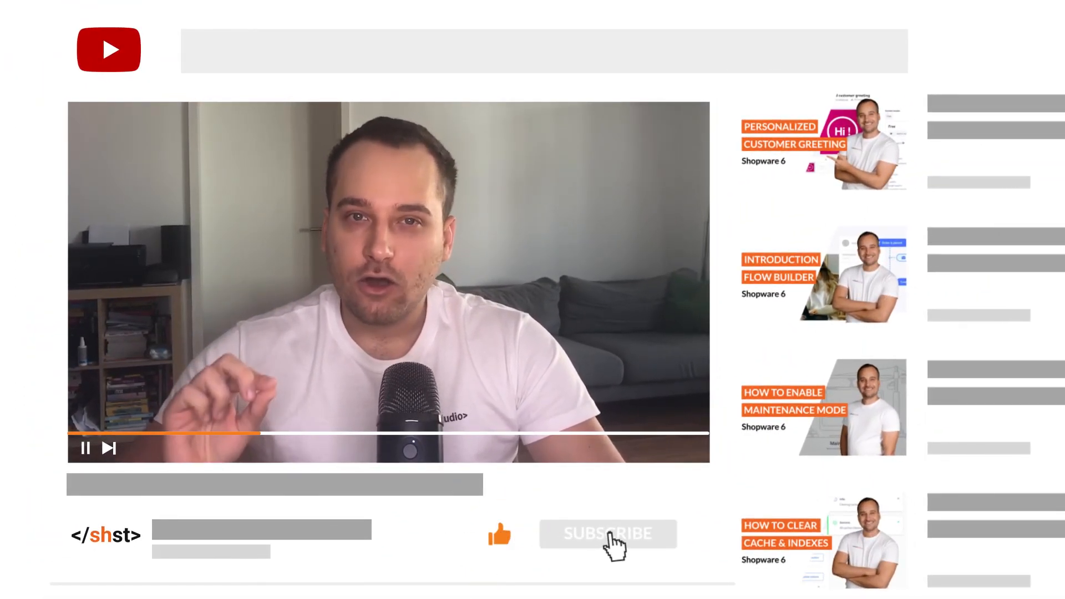
click(606, 534)
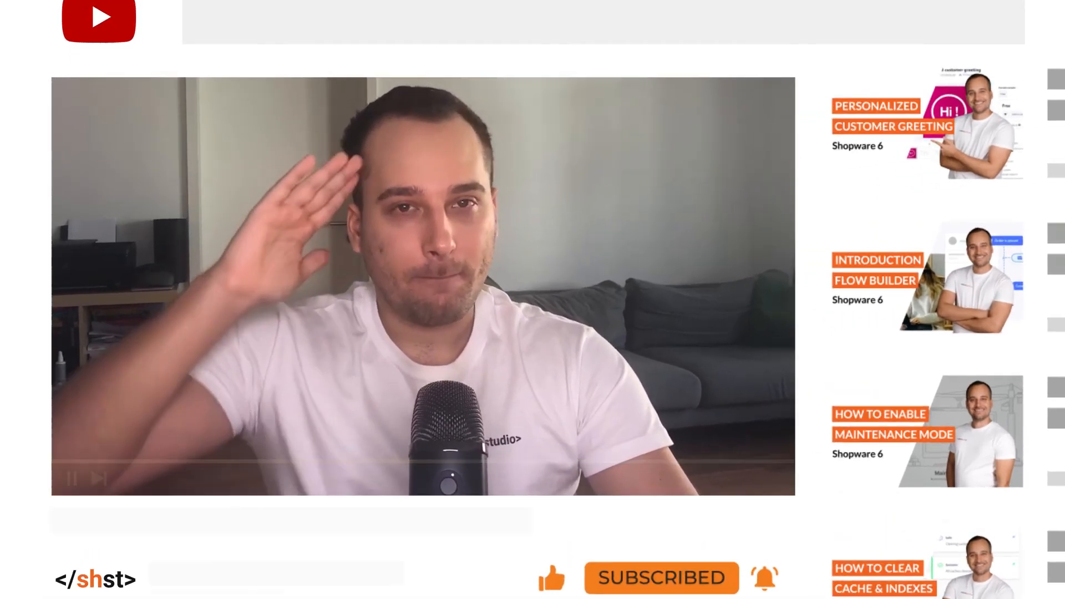